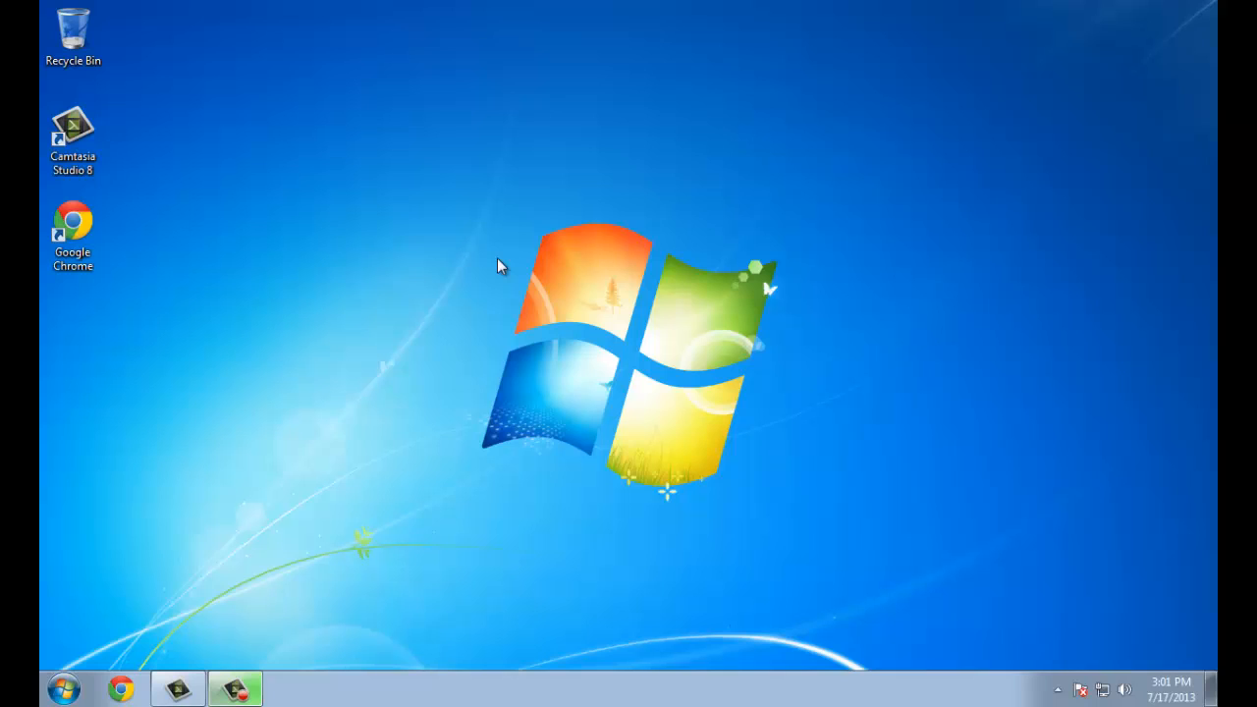
pyautogui.moveTo(176, 229)
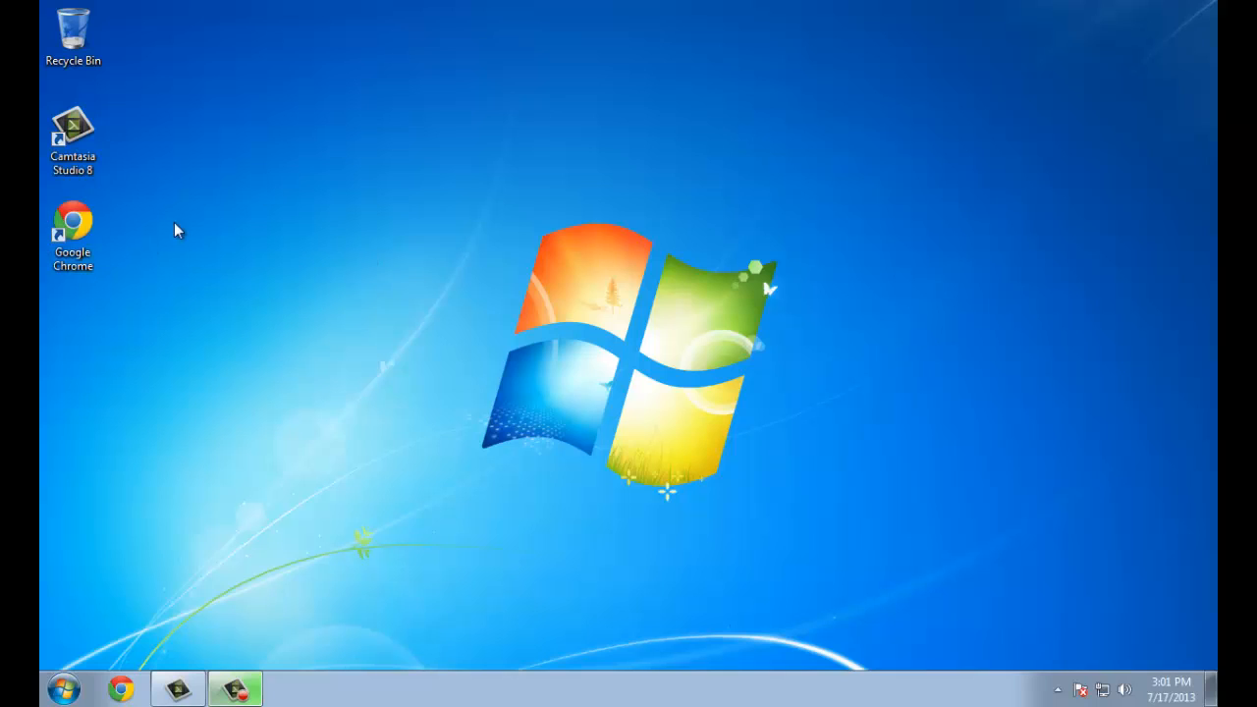
# Step: Launch Chrome and search Google for 'jdk'
pyautogui.click(73, 235)
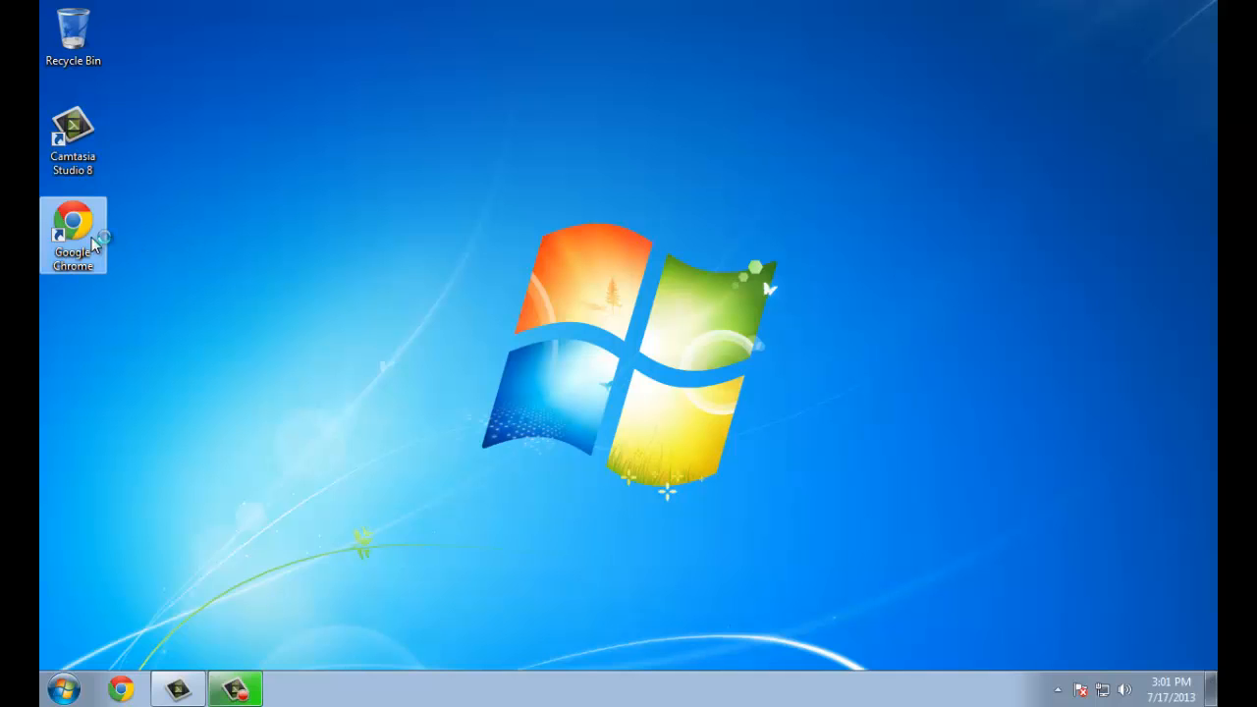
pyautogui.doubleClick(73, 235)
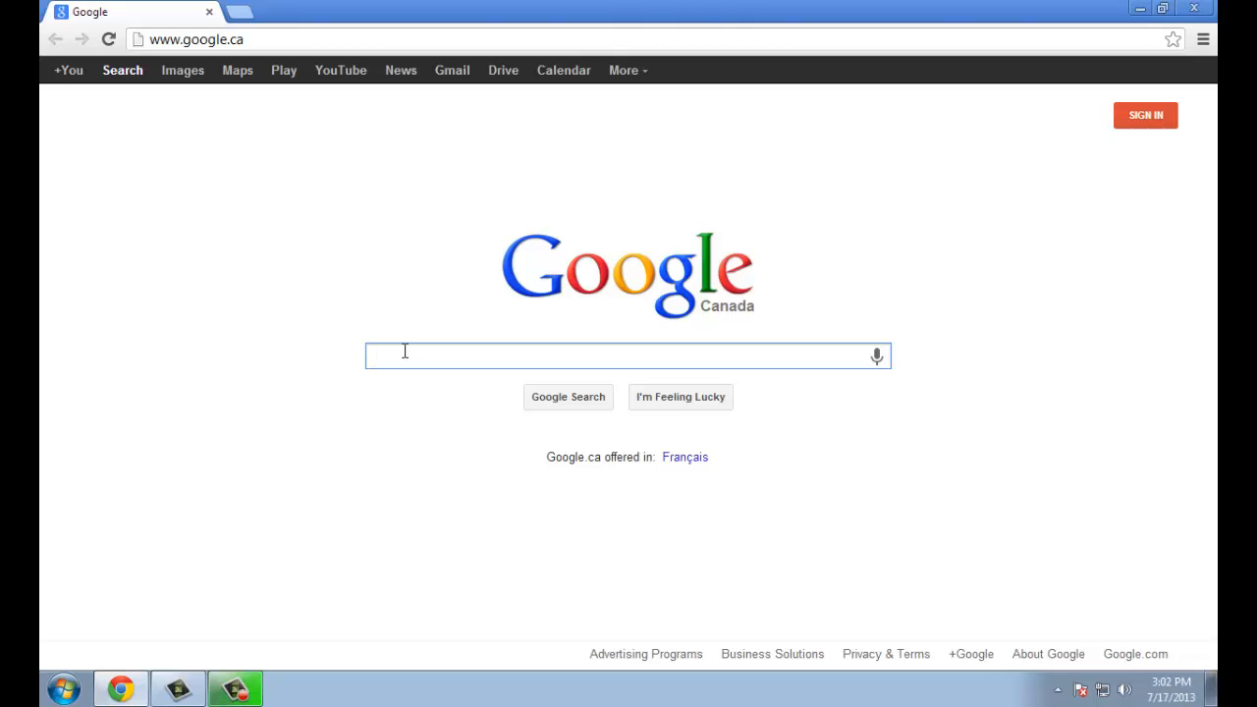
pyautogui.write('j')
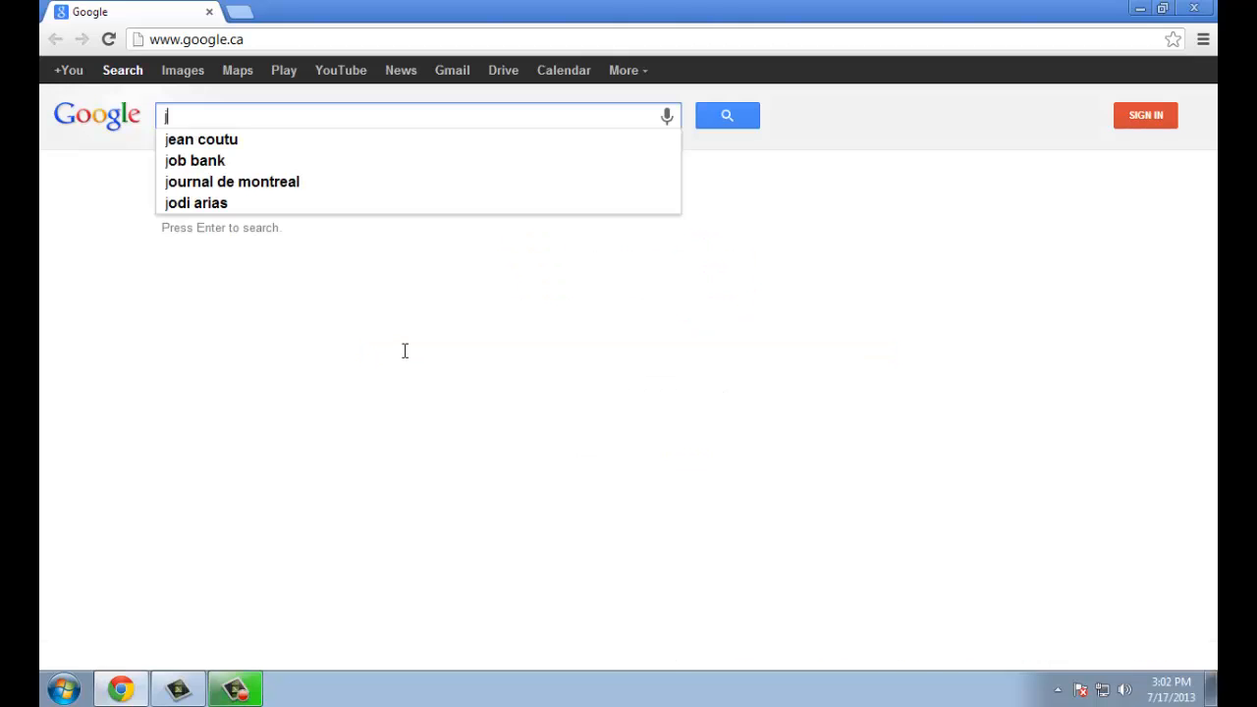
pyautogui.write('dk')
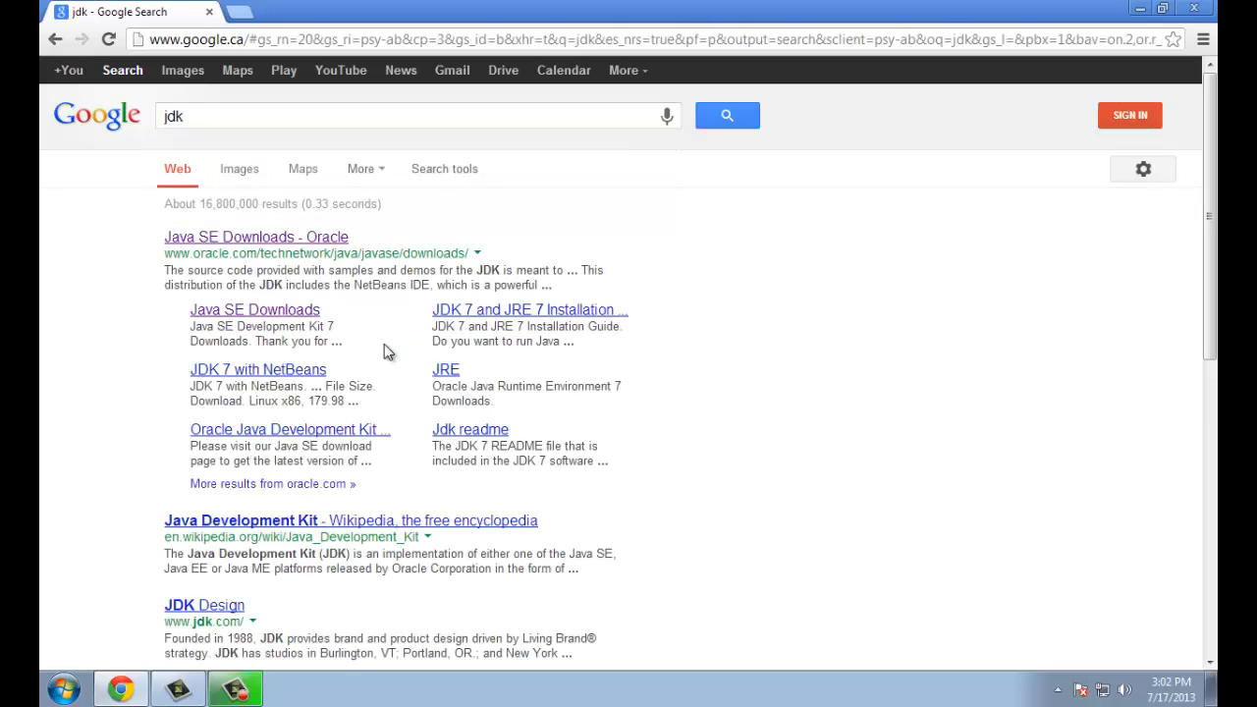
pyautogui.moveTo(248, 363)
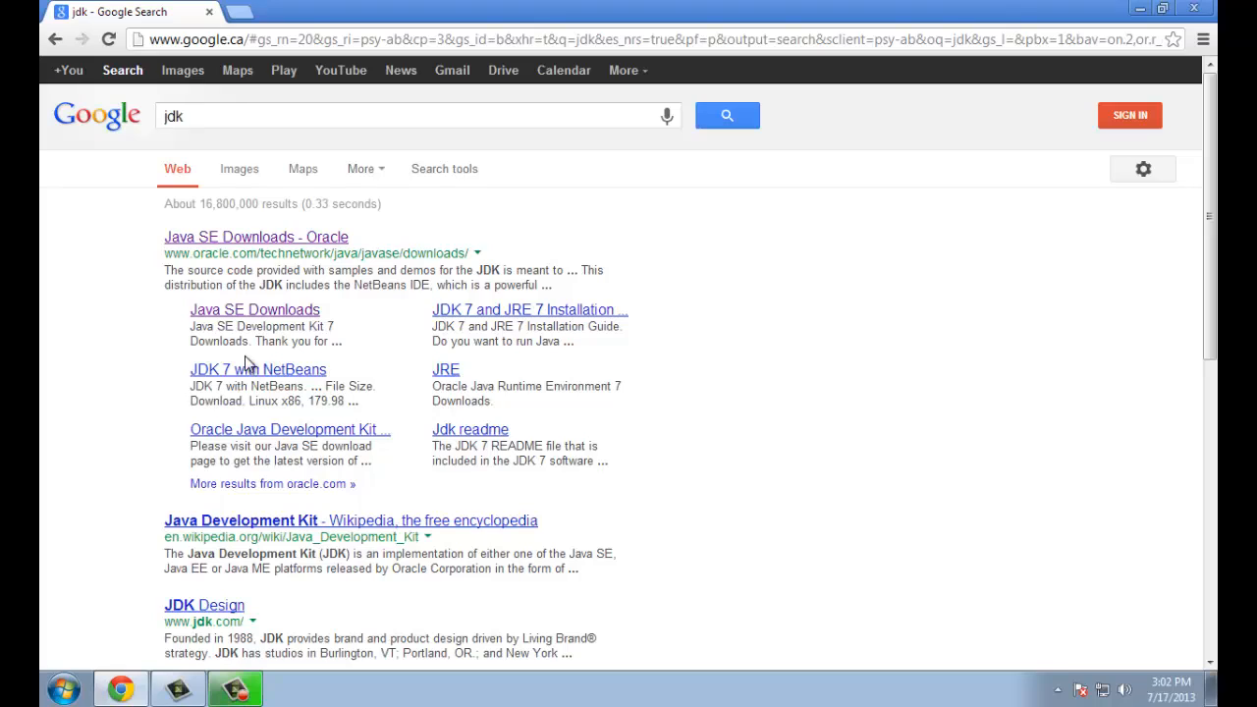
pyautogui.moveTo(209, 237)
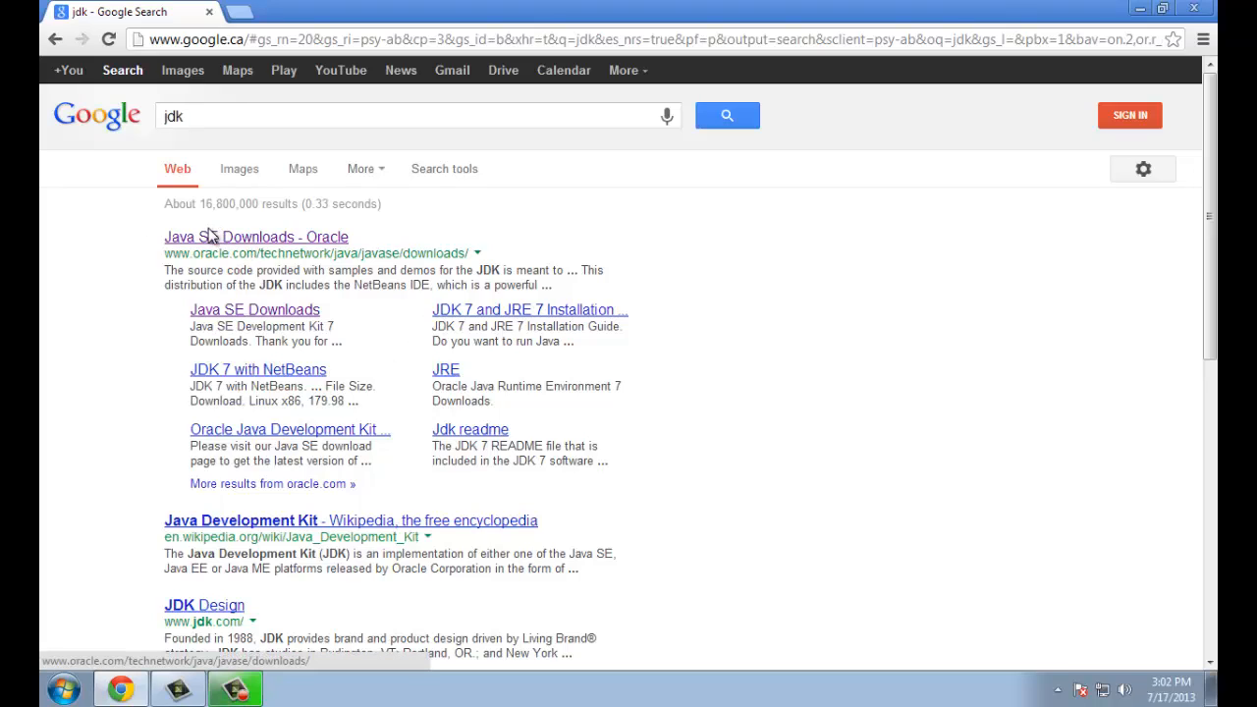
pyautogui.moveTo(254, 309)
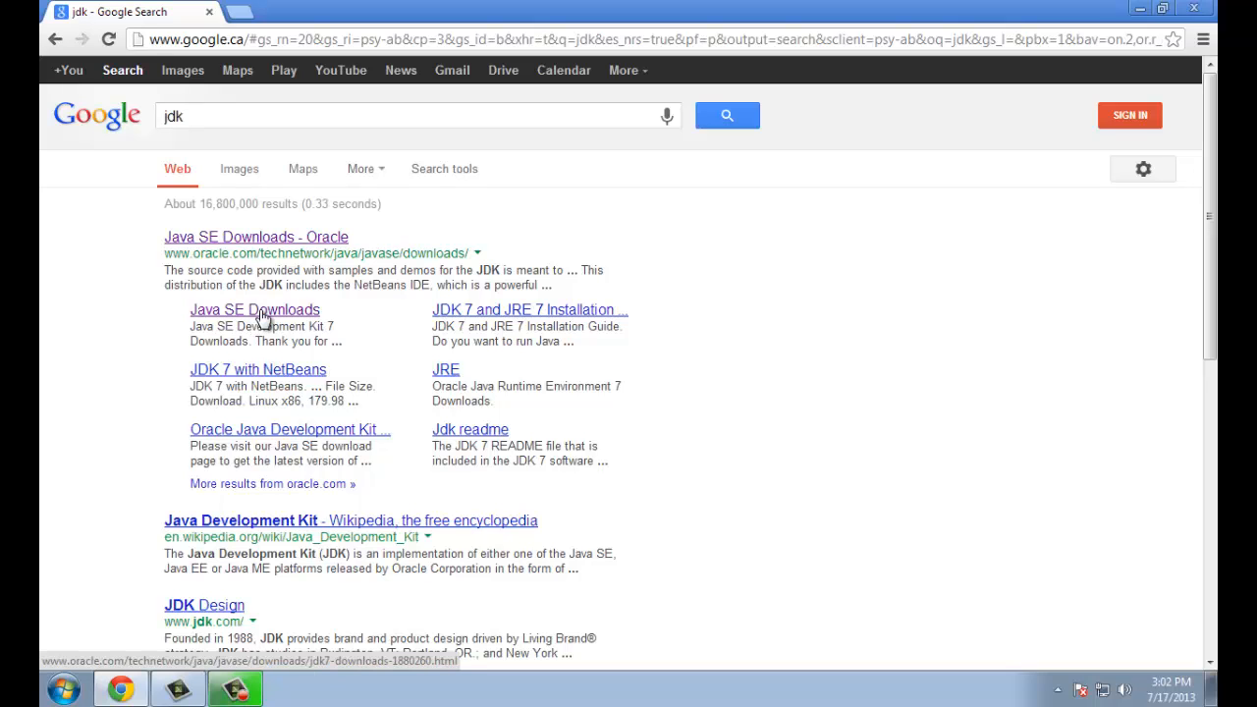
# Step: Open Oracle's Java SE Downloads page and accept the JDK 7u25 license agreement
pyautogui.click(254, 309)
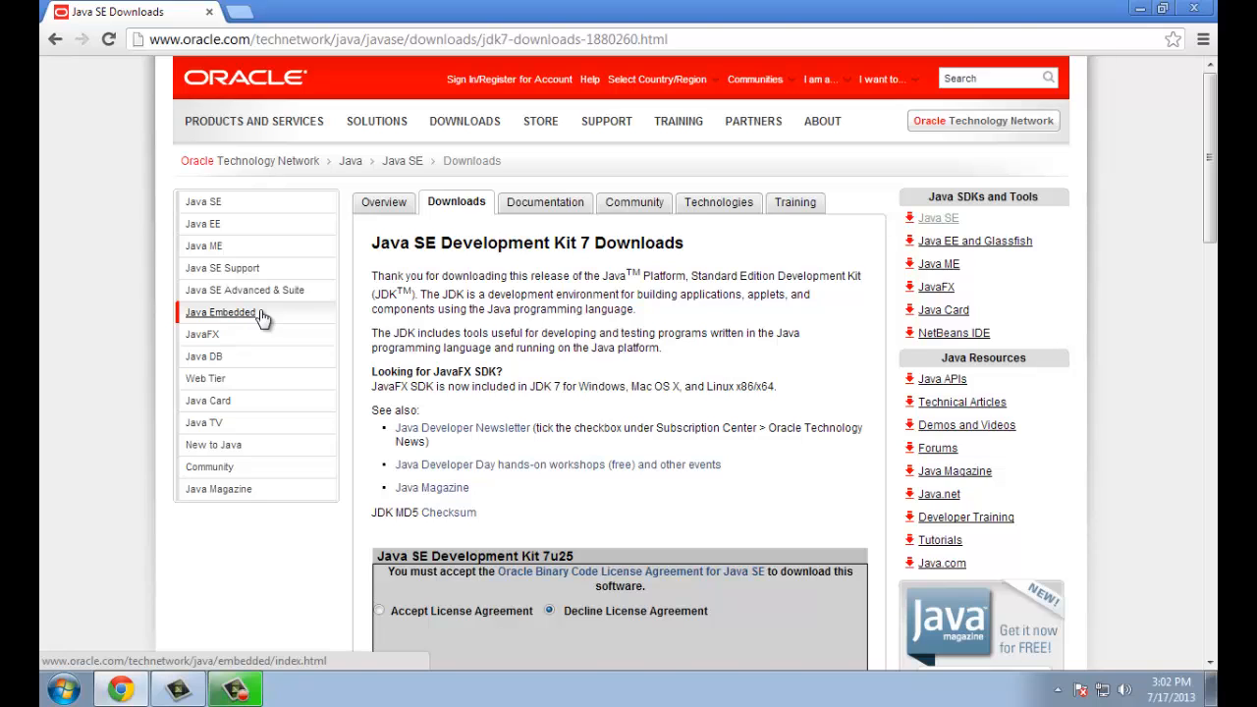
pyautogui.scroll(-3)
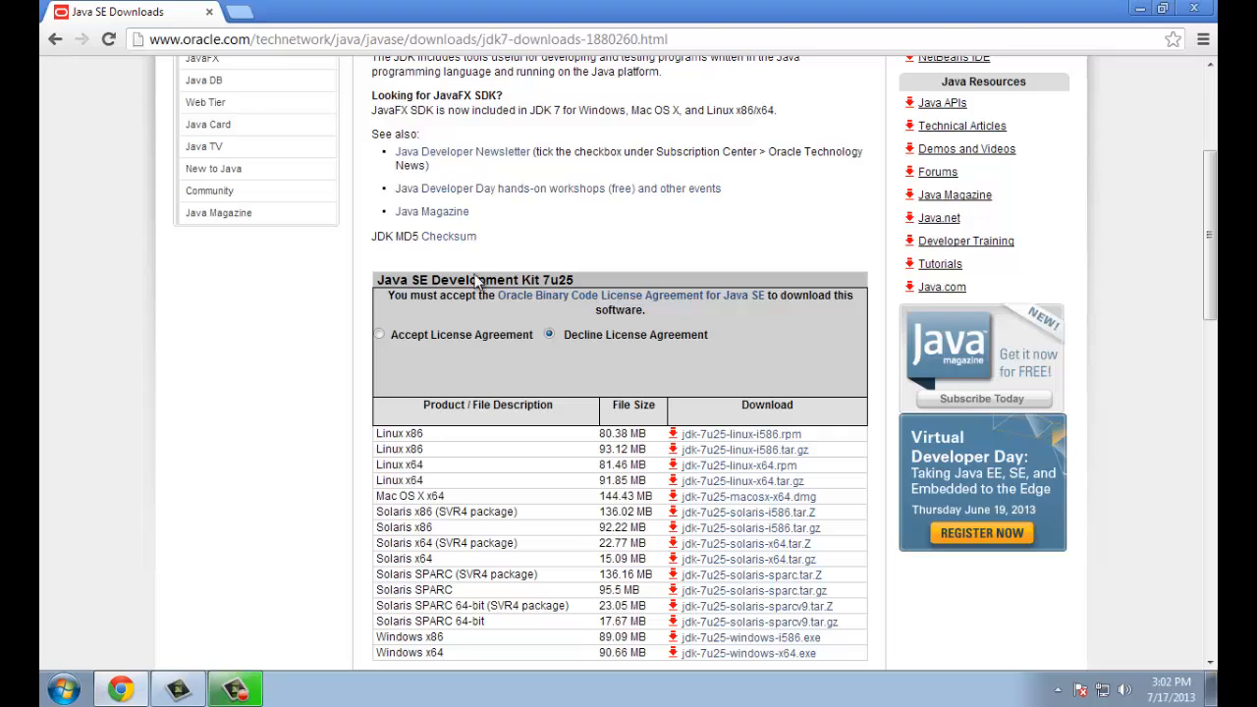
pyautogui.click(379, 334)
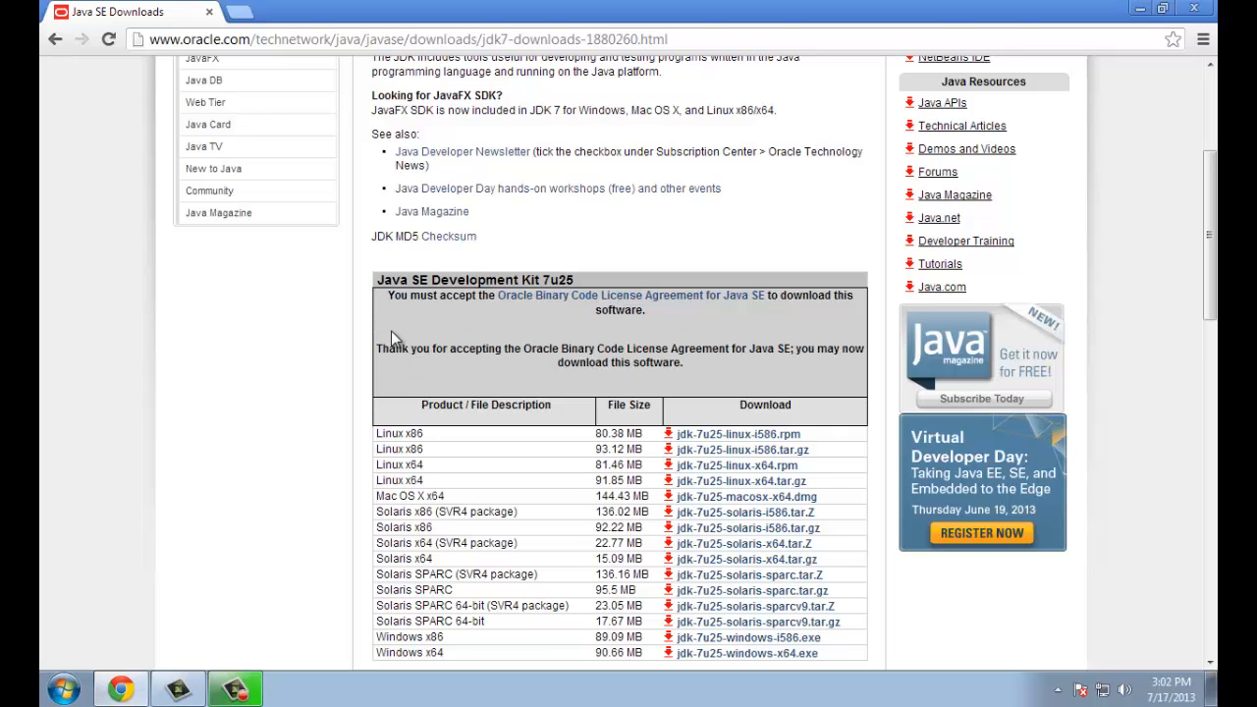
pyautogui.moveTo(349, 319)
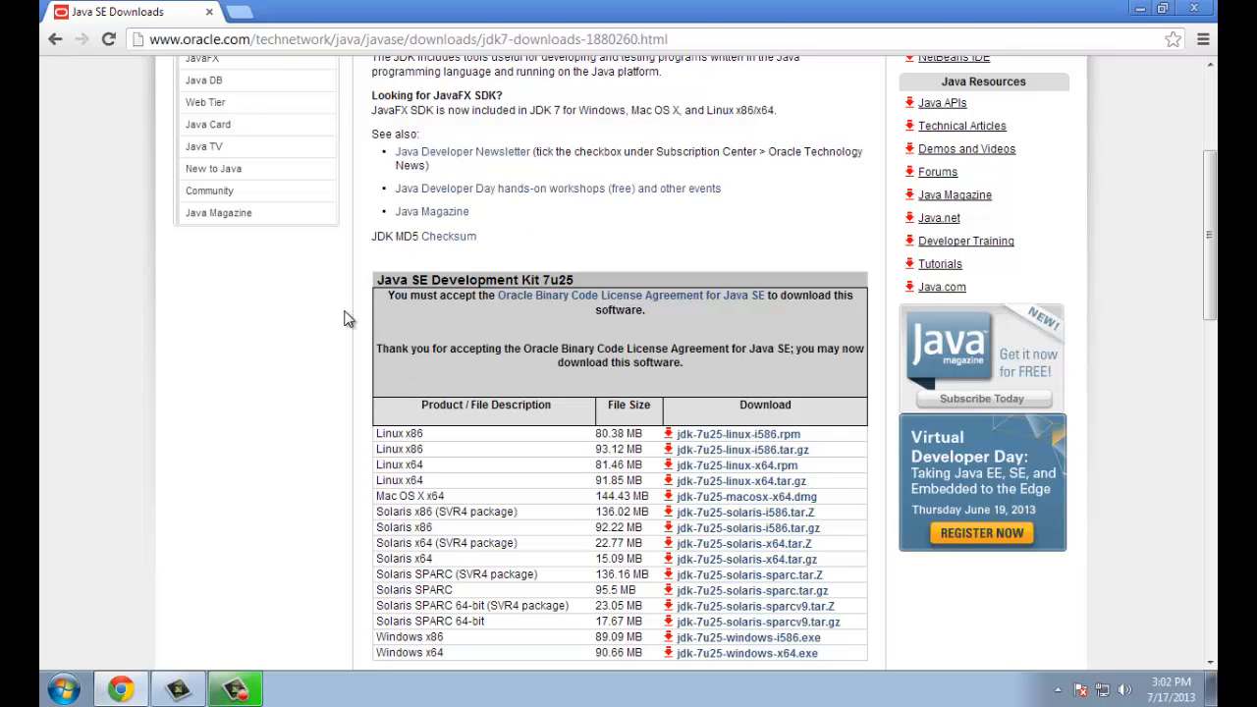
pyautogui.scroll(-3)
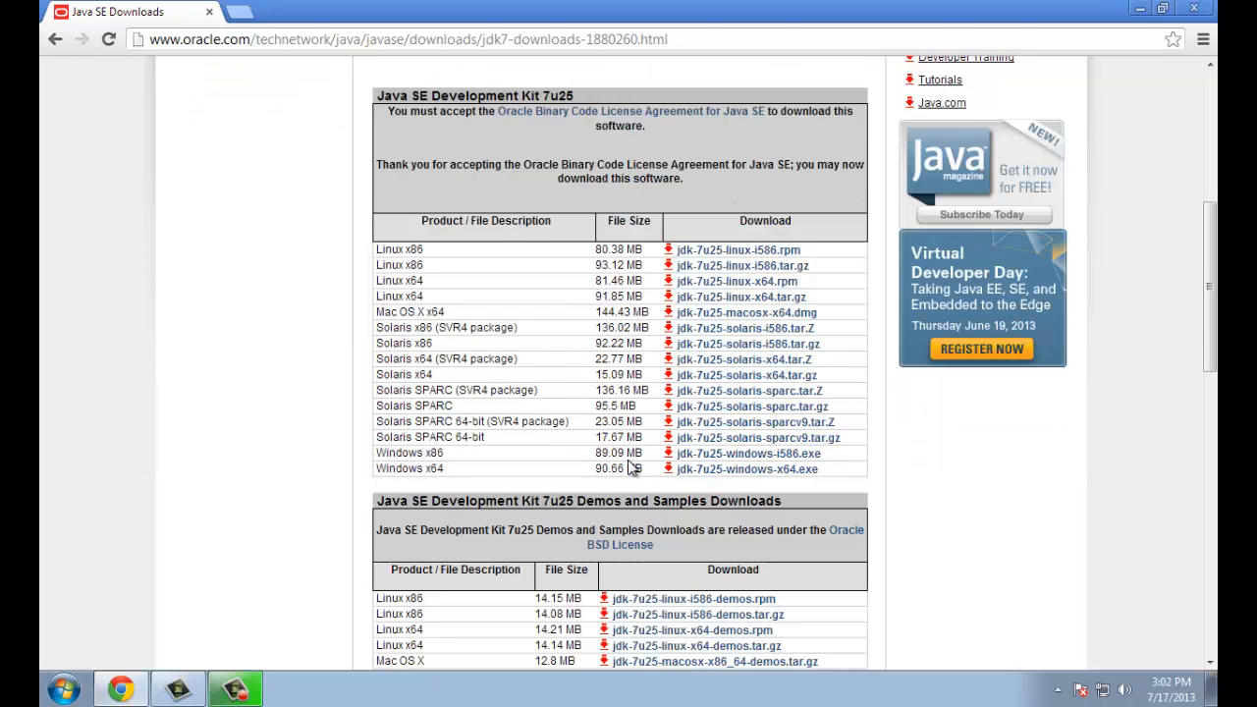
pyautogui.moveTo(710, 398)
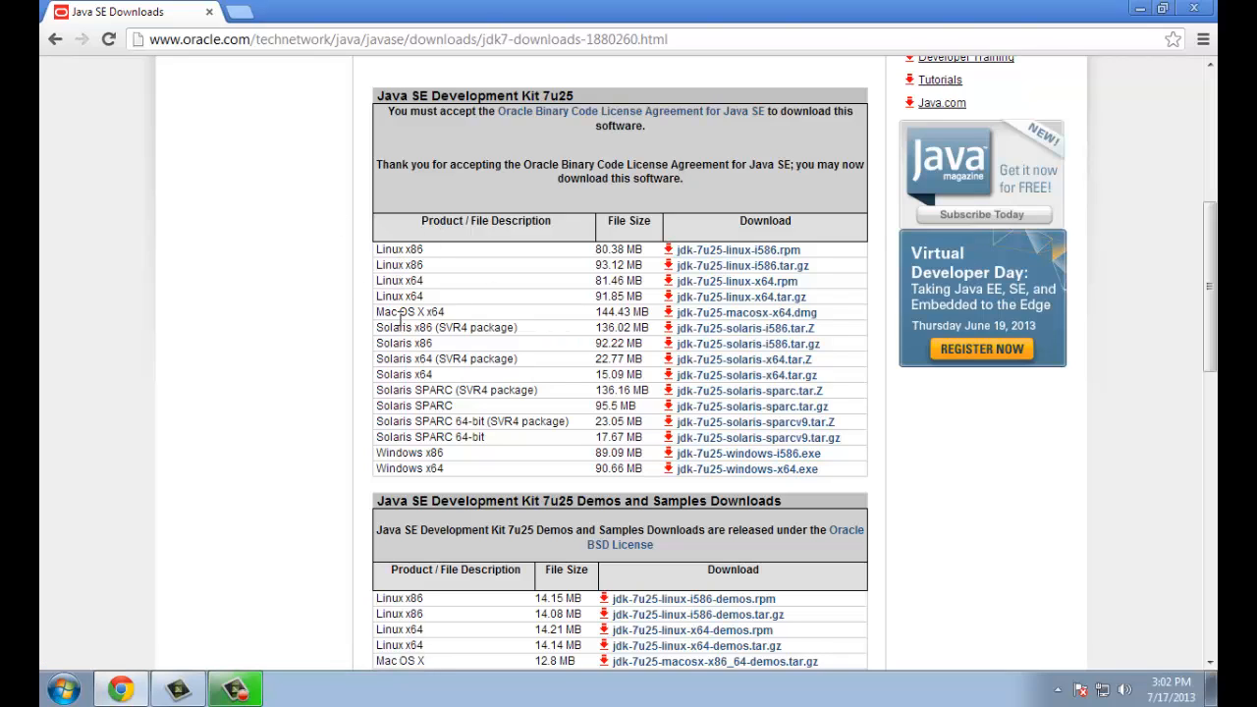
pyautogui.moveTo(447, 422)
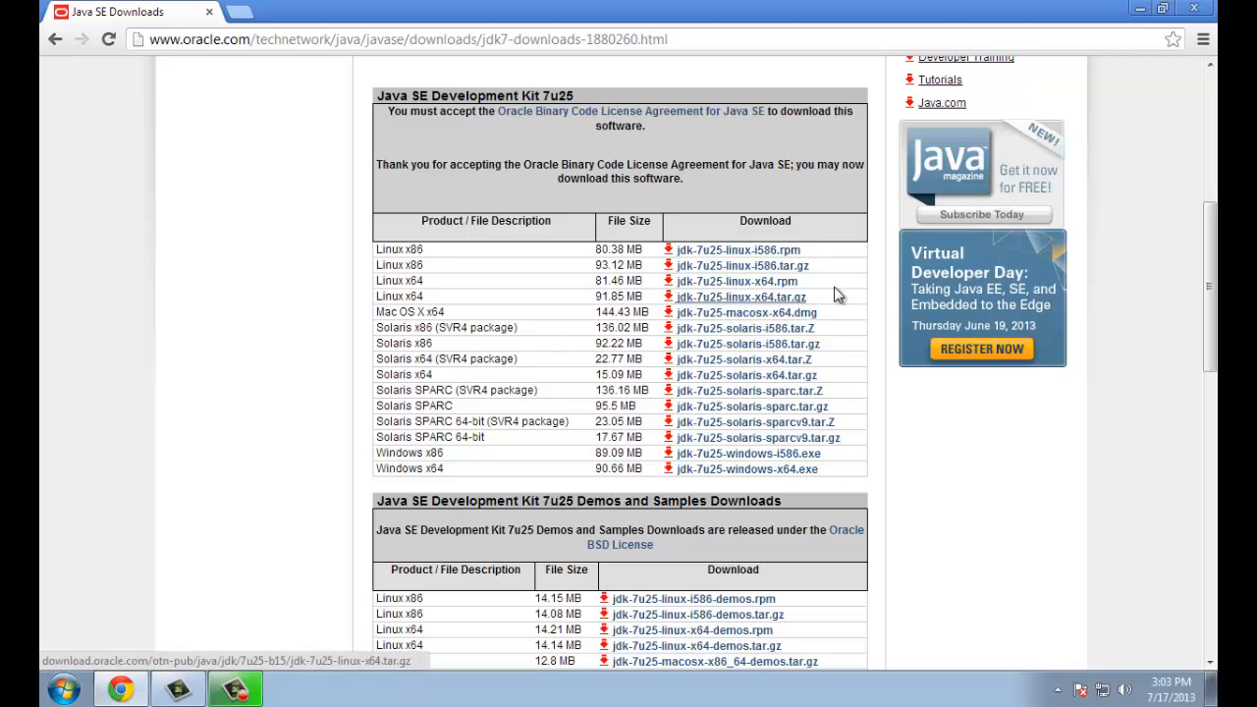
pyautogui.moveTo(746, 469)
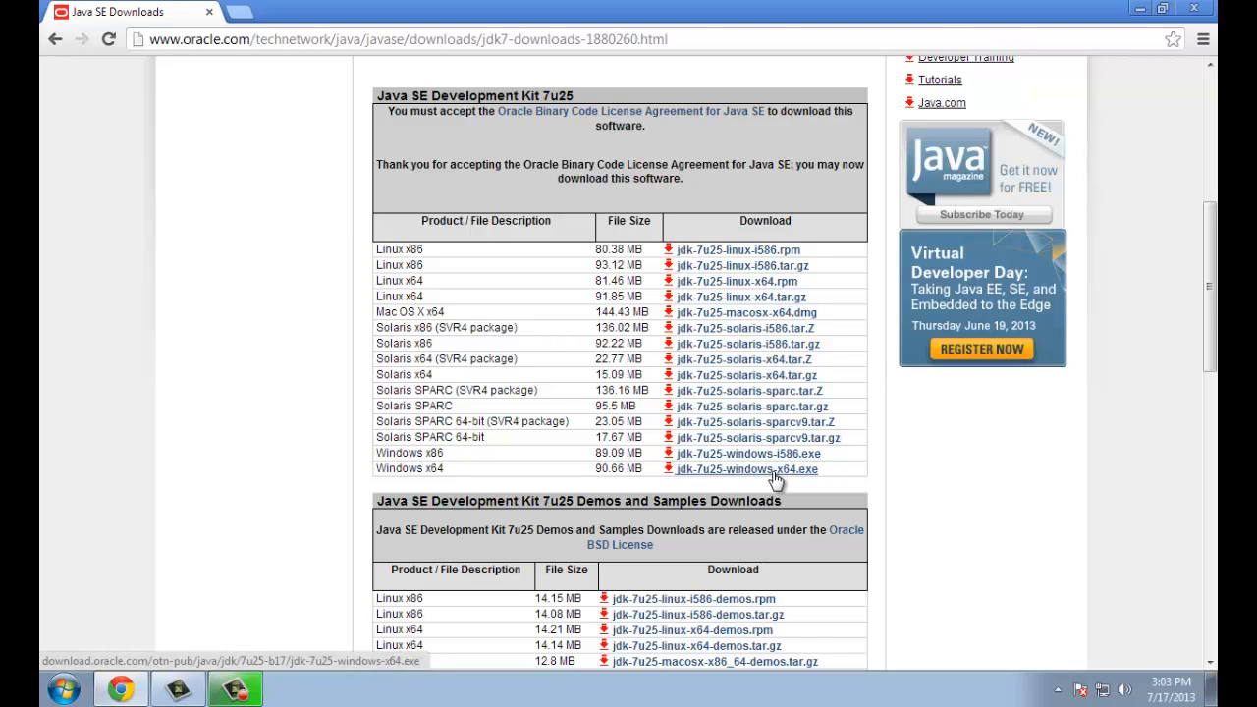
pyautogui.moveTo(748, 454)
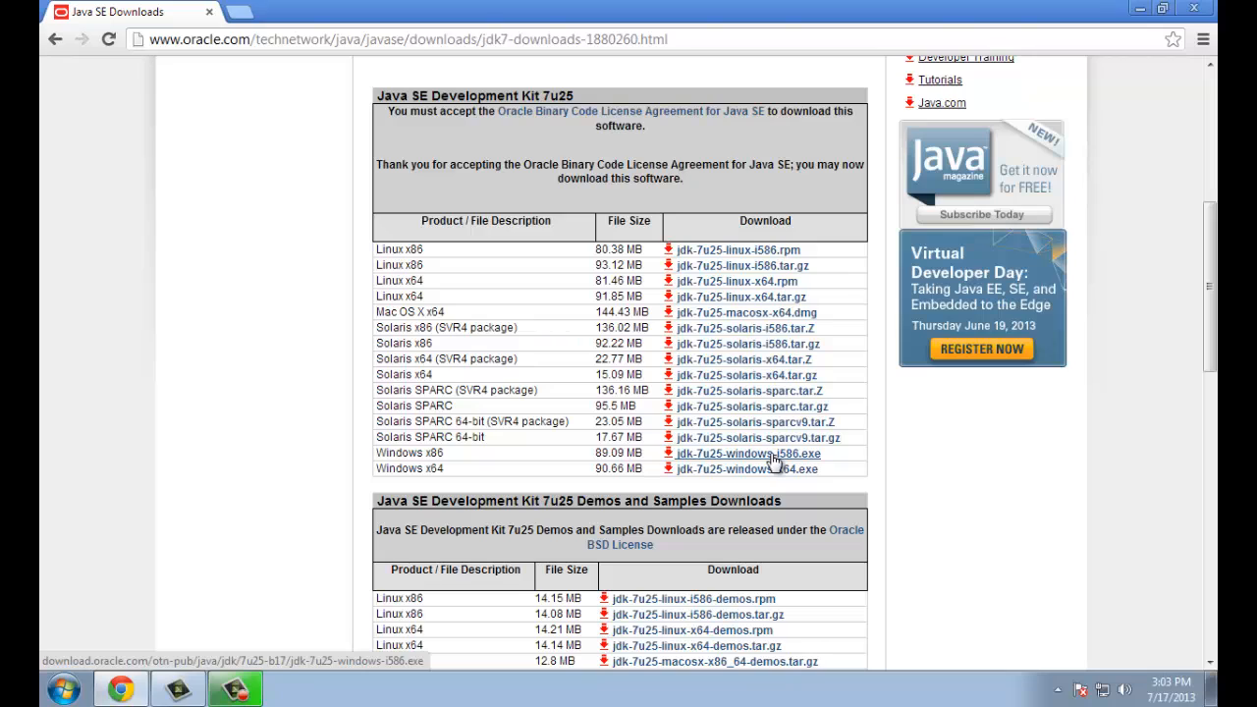
# Step: Download the Windows x86 installer jdk-7u25-windows-i586.exe
pyautogui.click(748, 454)
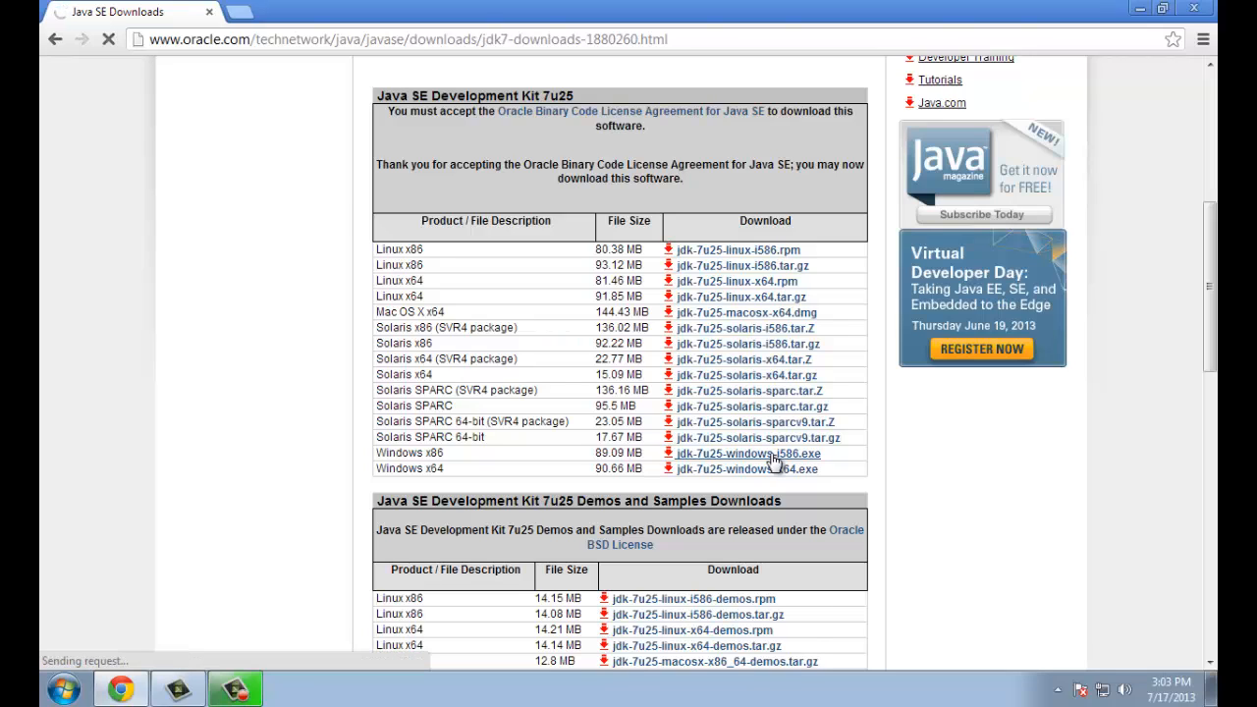
pyautogui.click(748, 453)
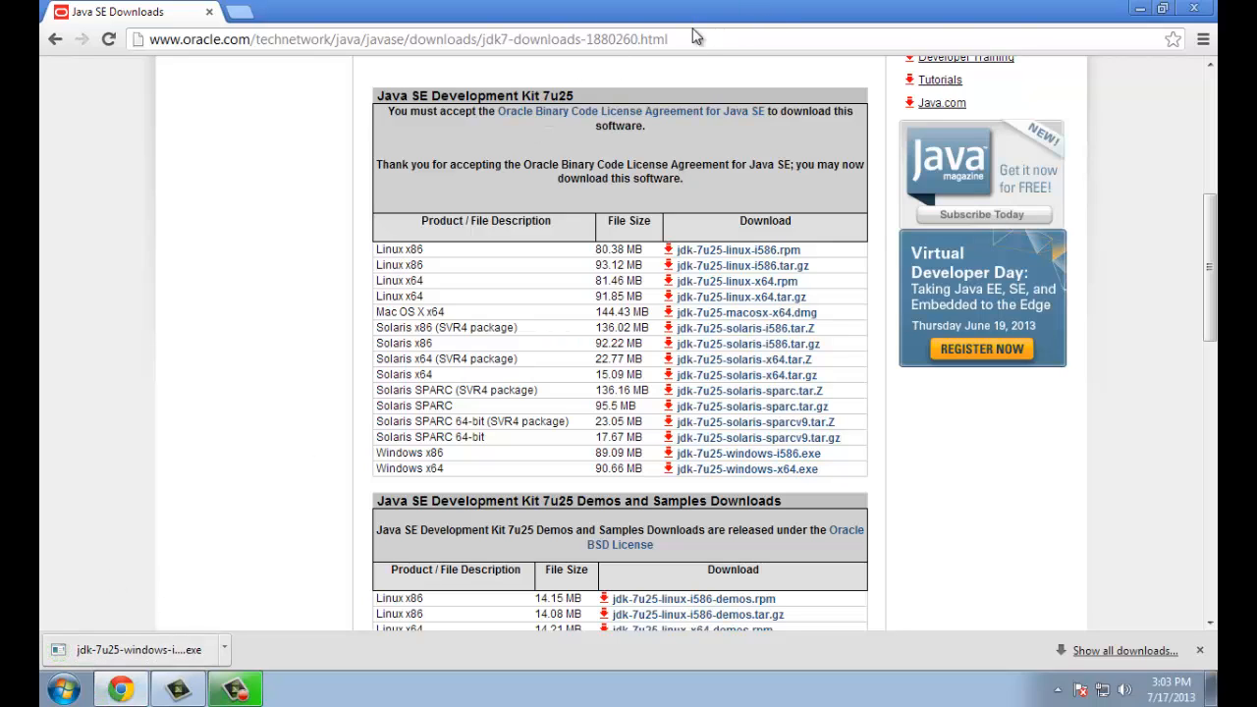
# Step: Go to netbeans.org in the address bar
pyautogui.click(392, 39)
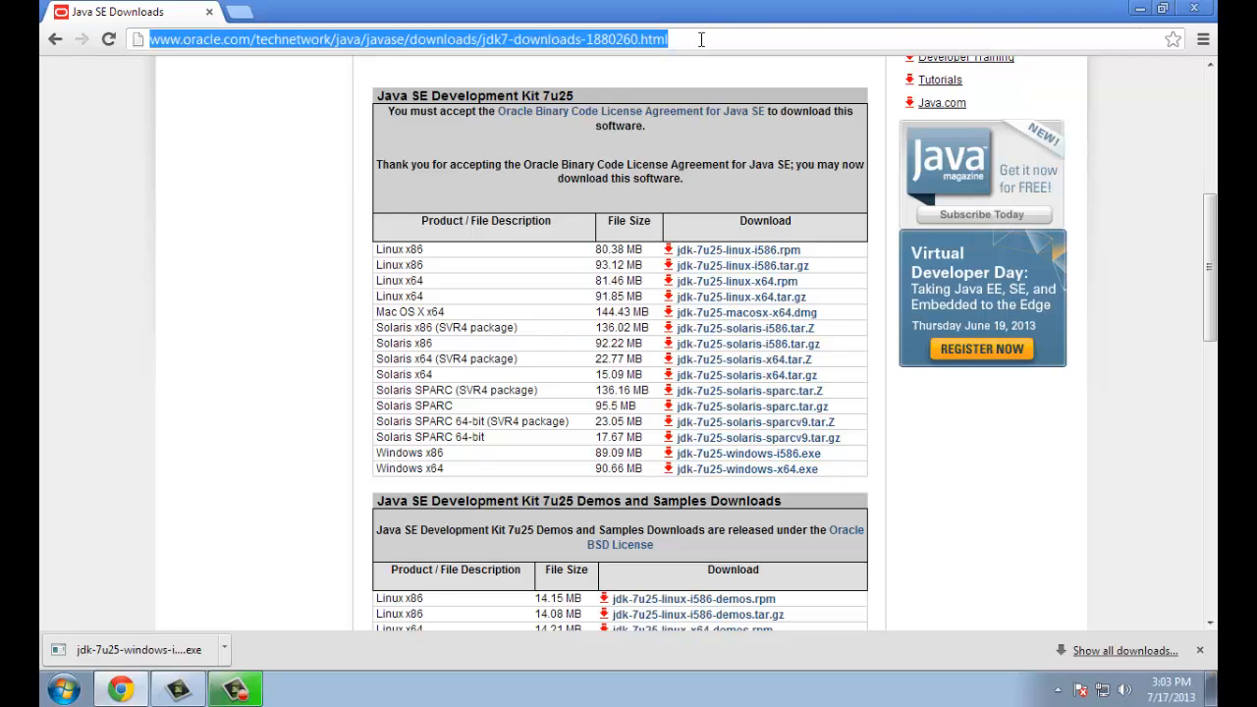
pyautogui.write('netbeans.org')
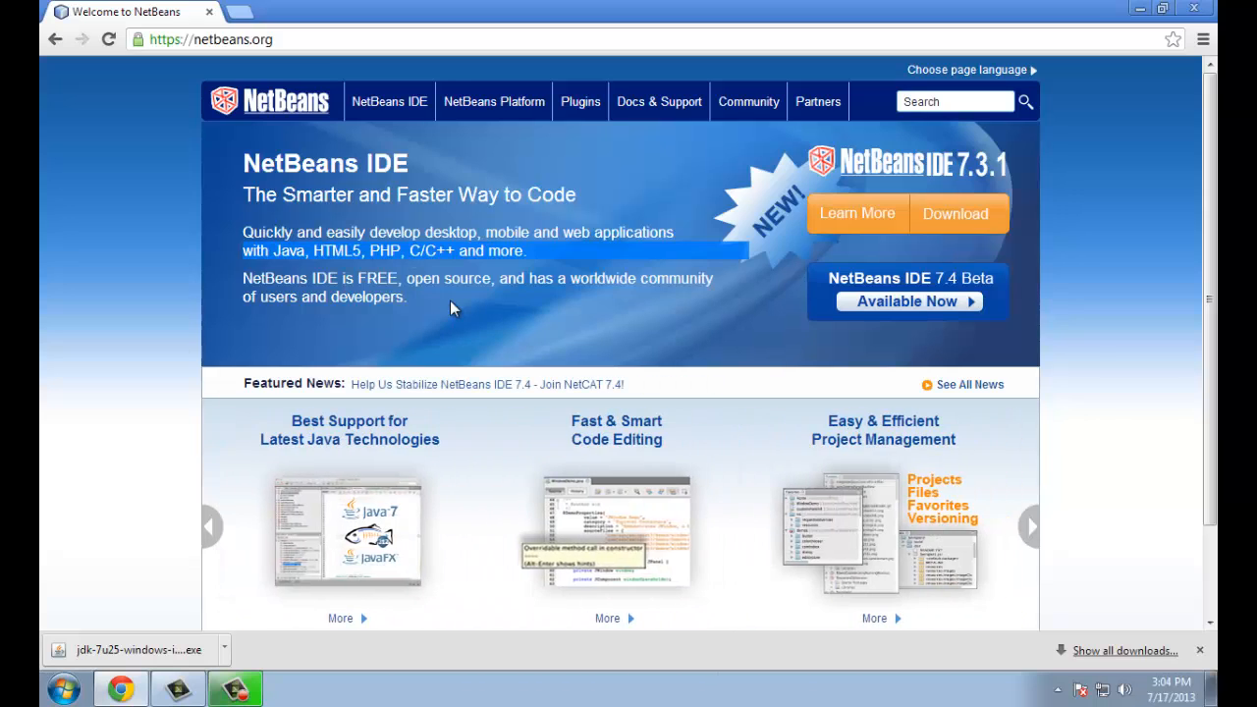
pyautogui.moveTo(929, 214)
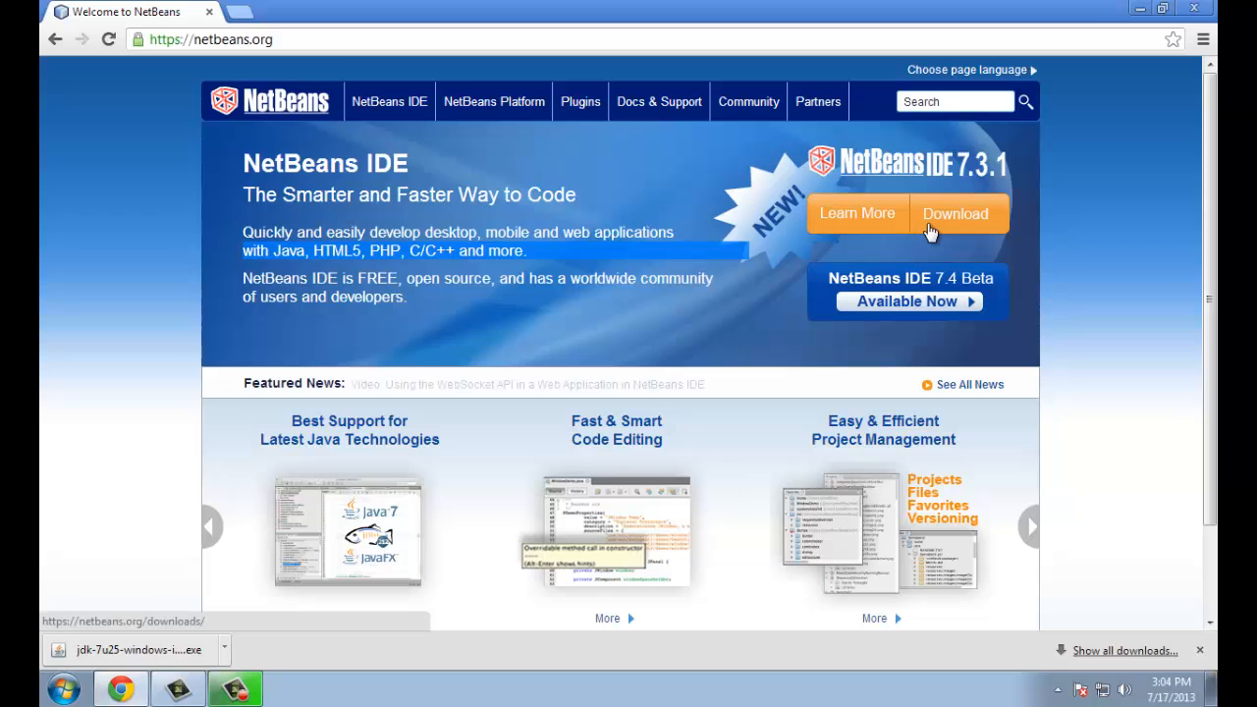
# Step: Open the NetBeans IDE 7.3.1 download page with its bundle comparison table
pyautogui.click(955, 213)
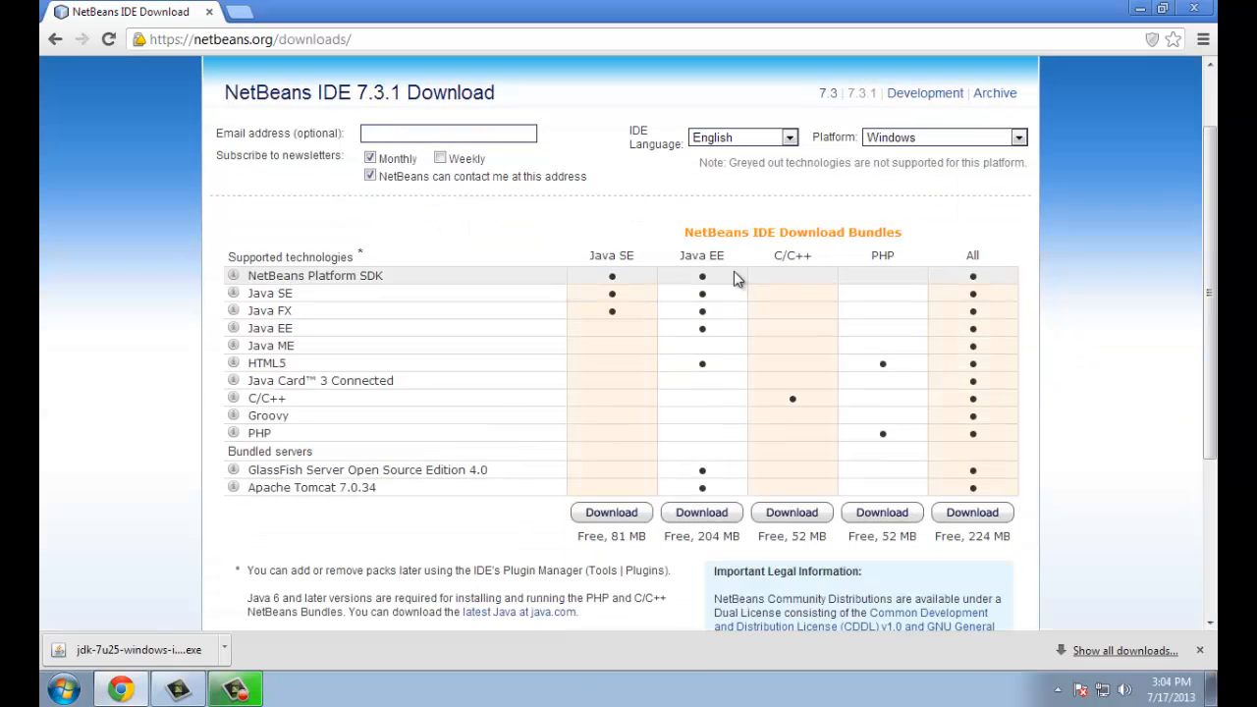
pyautogui.moveTo(1012, 279)
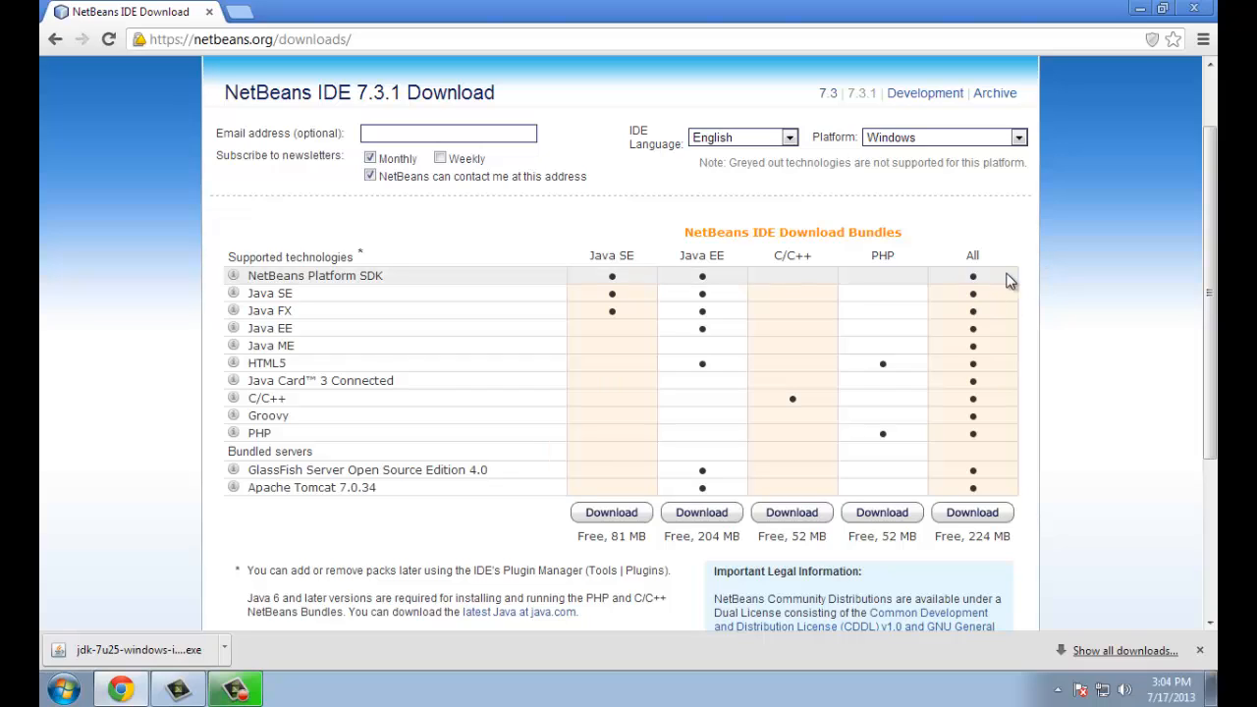
pyautogui.moveTo(610, 256)
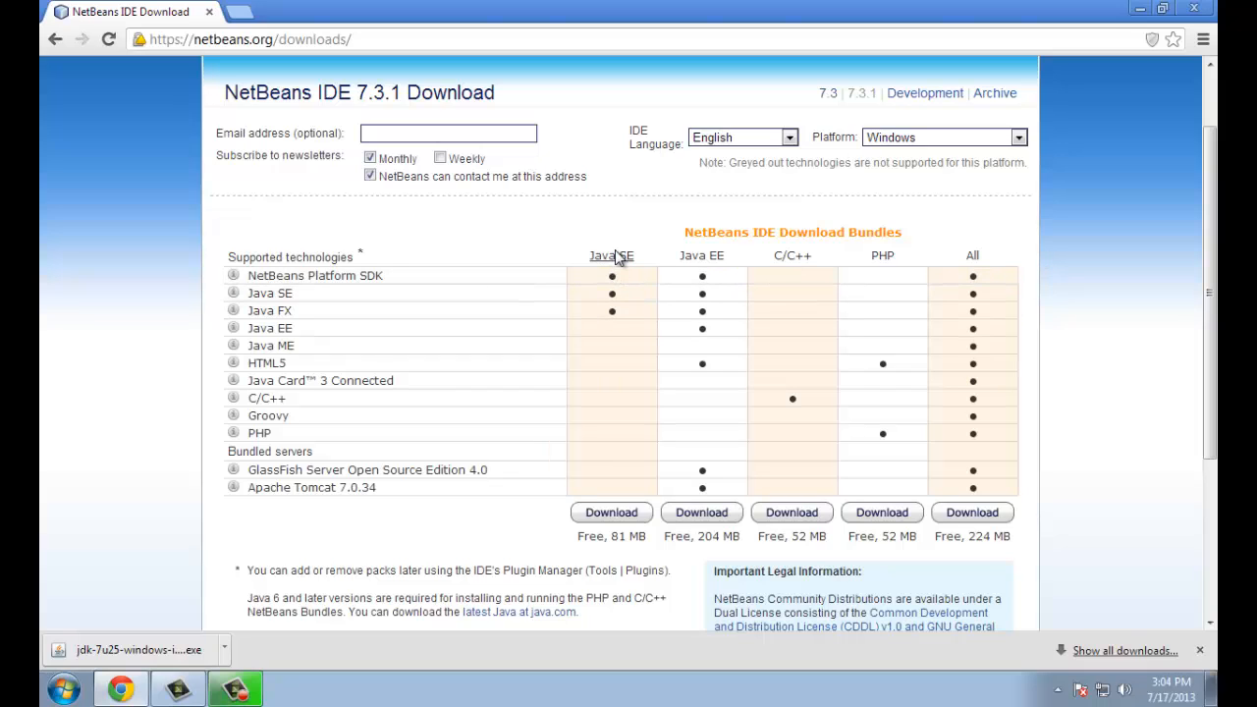
pyautogui.moveTo(785, 268)
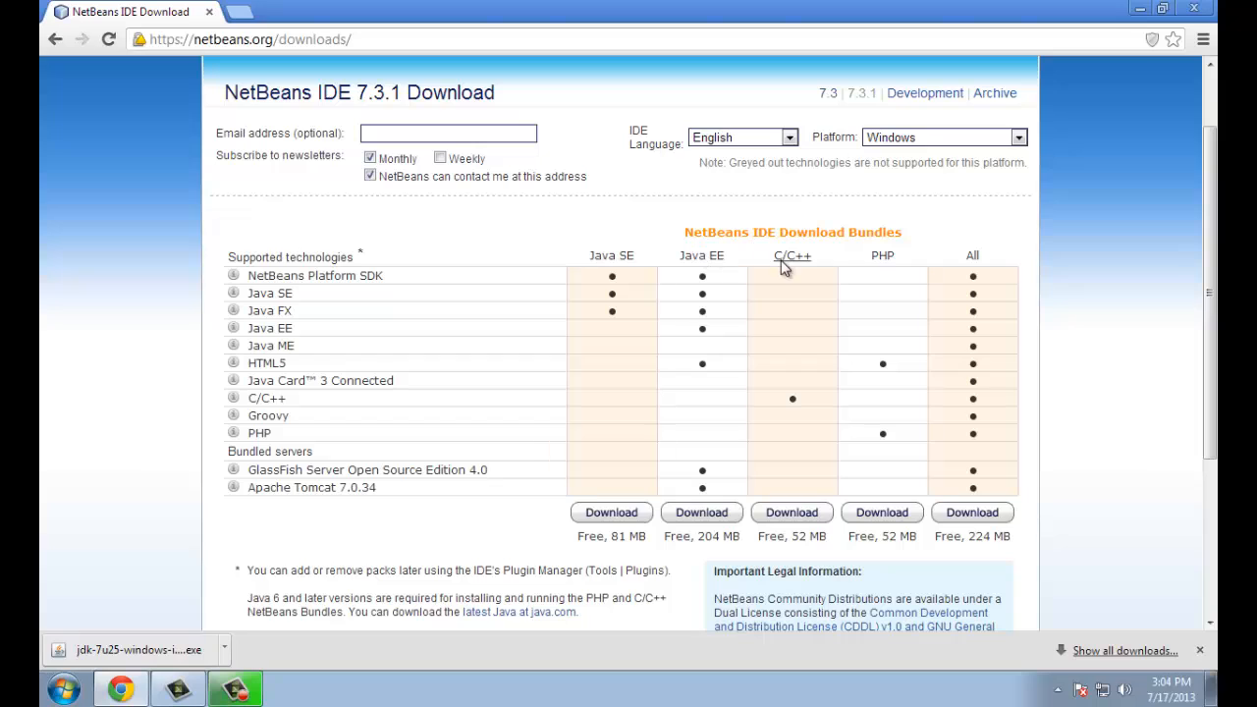
pyautogui.moveTo(902, 277)
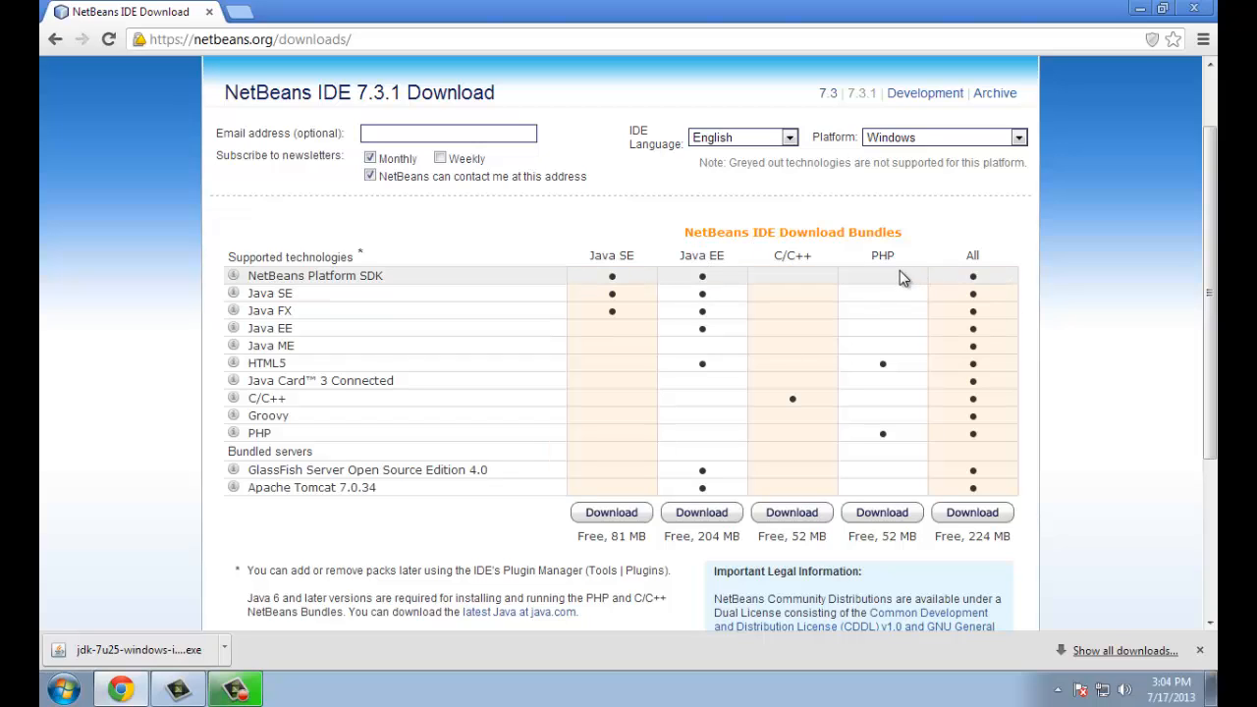
pyautogui.moveTo(899, 302)
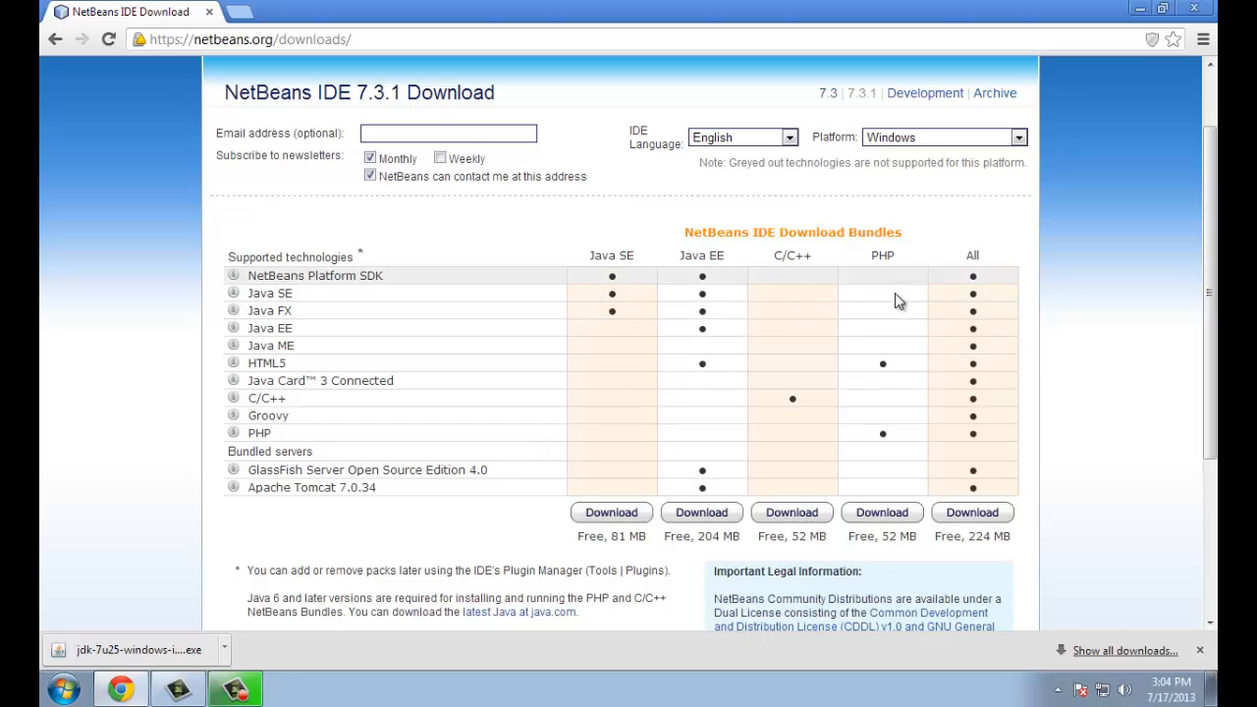
pyautogui.moveTo(792, 292)
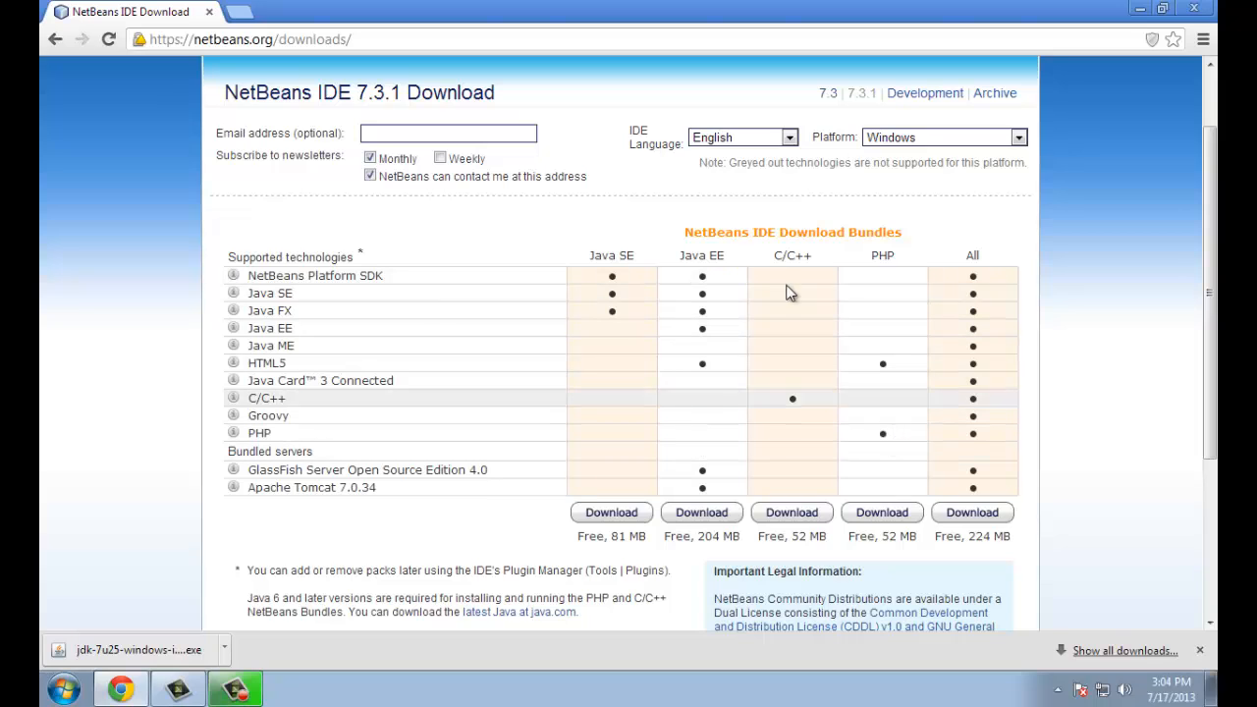
pyautogui.moveTo(684, 245)
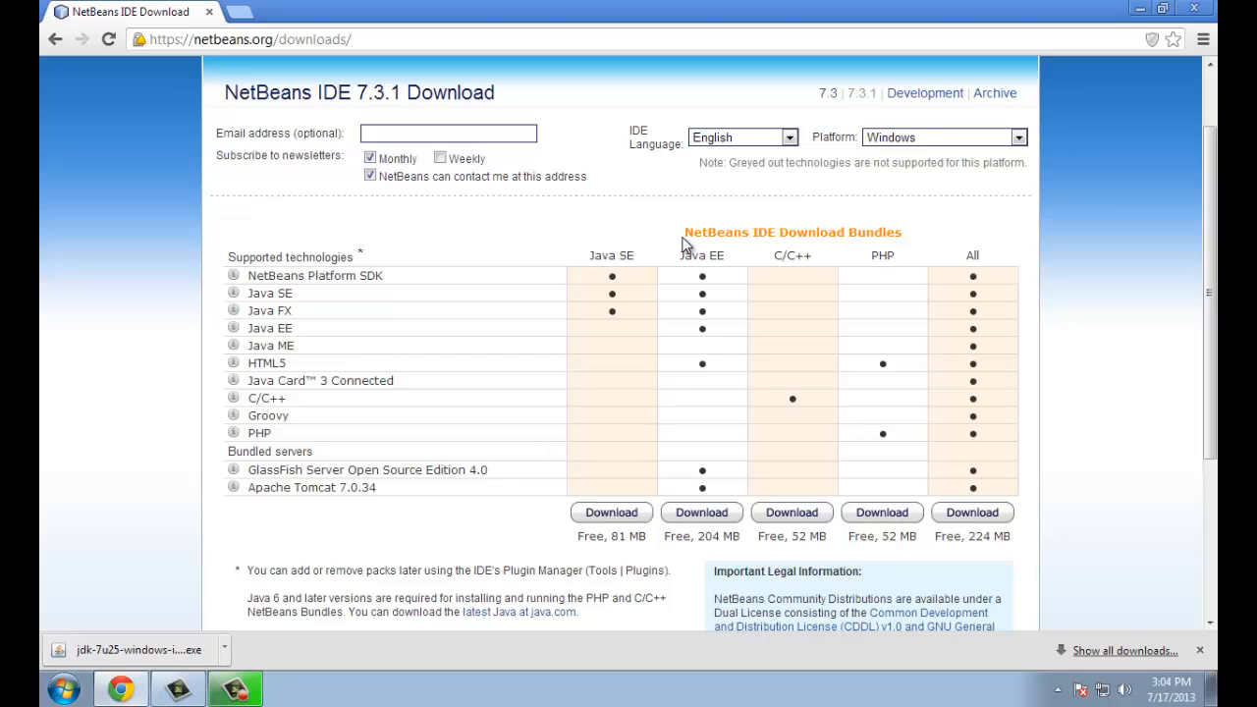
pyautogui.moveTo(882, 512)
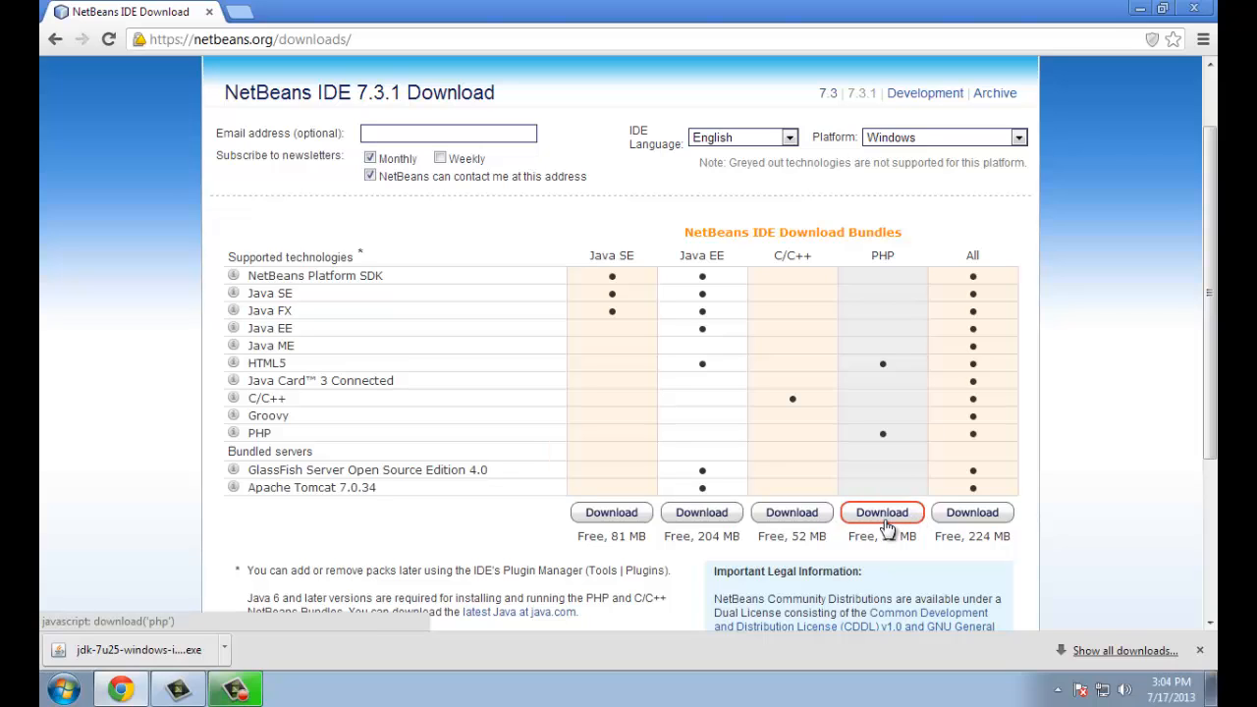
# Step: Download the PHP bundle installer netbeans-7.3.1-php-windows.exe (51.8 MB)
pyautogui.click(882, 512)
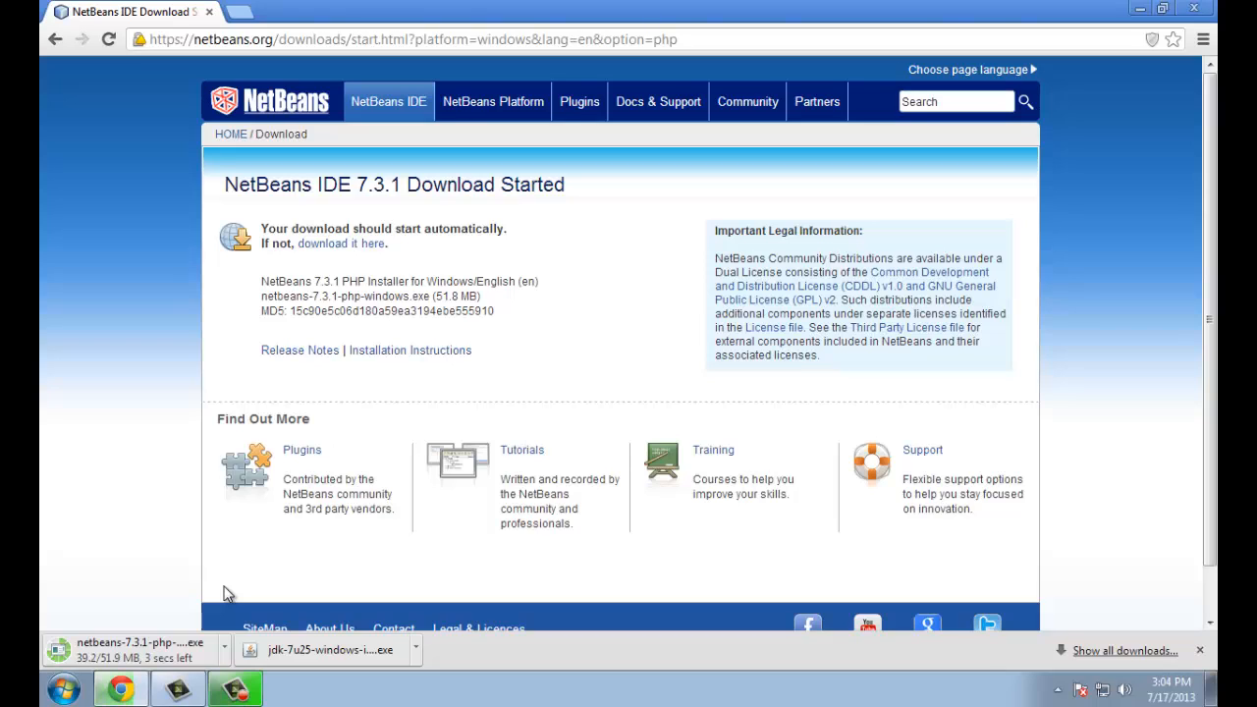
pyautogui.moveTo(554, 367)
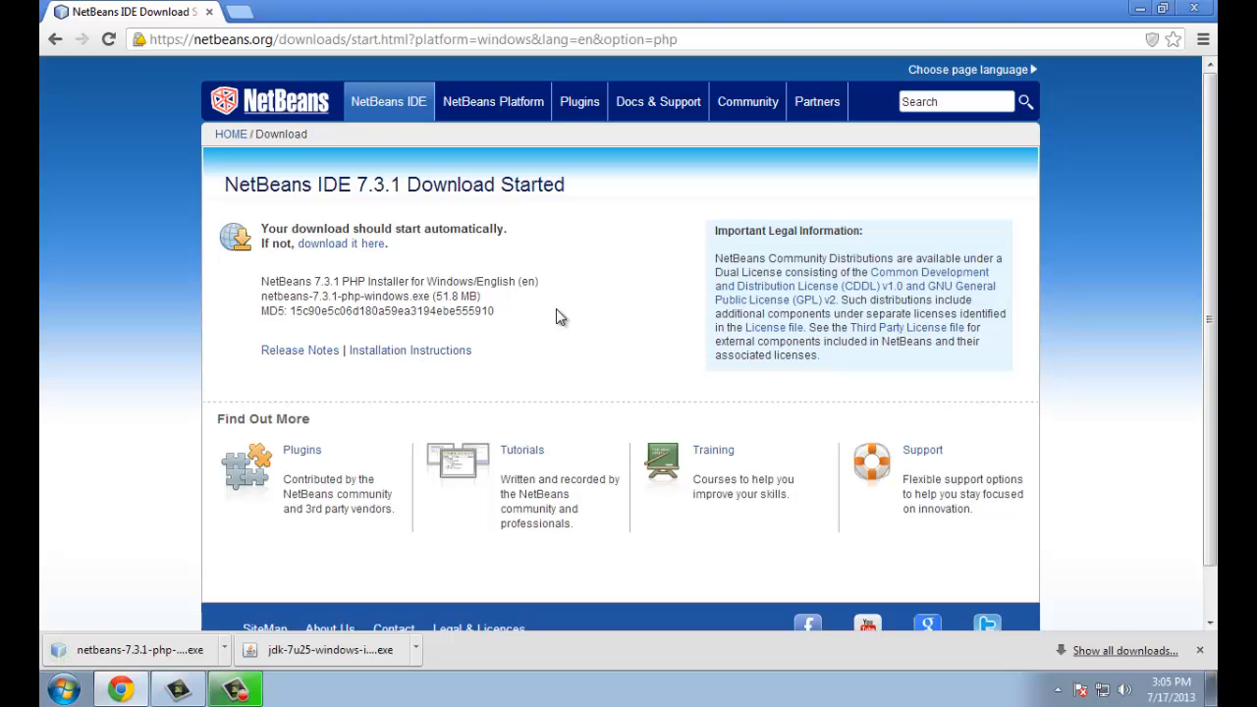
pyautogui.moveTo(995, 186)
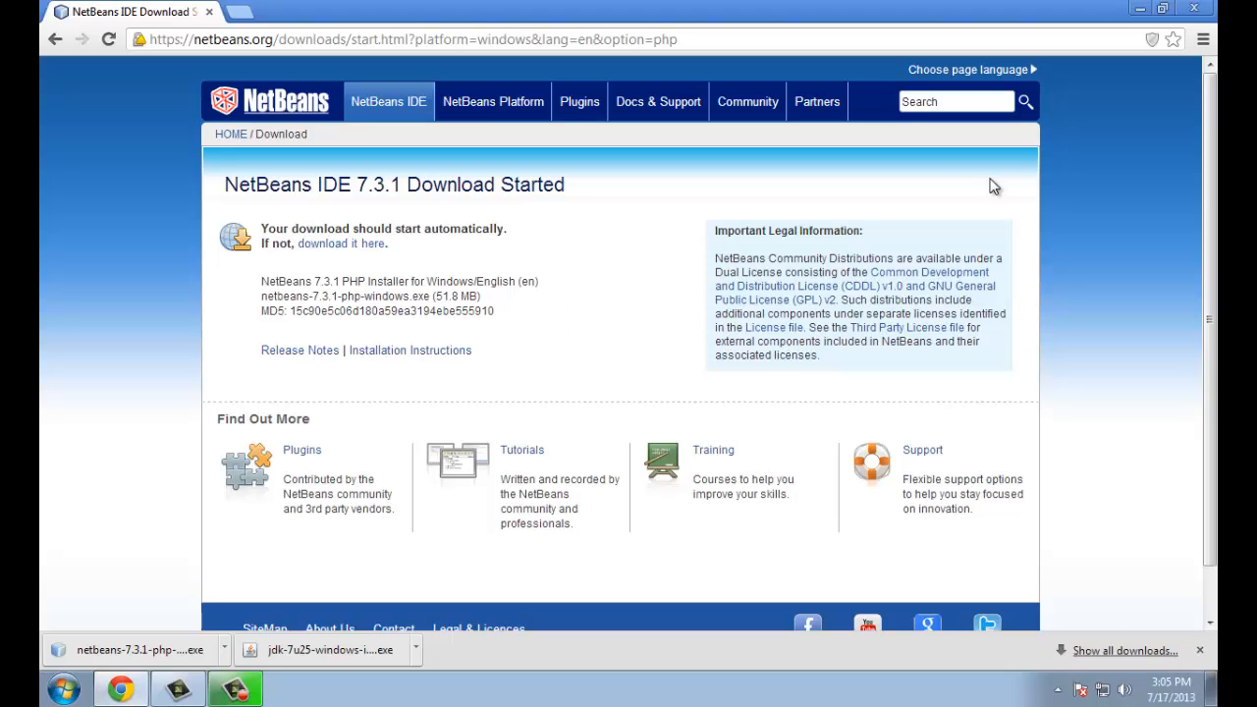
pyautogui.moveTo(1195, 8)
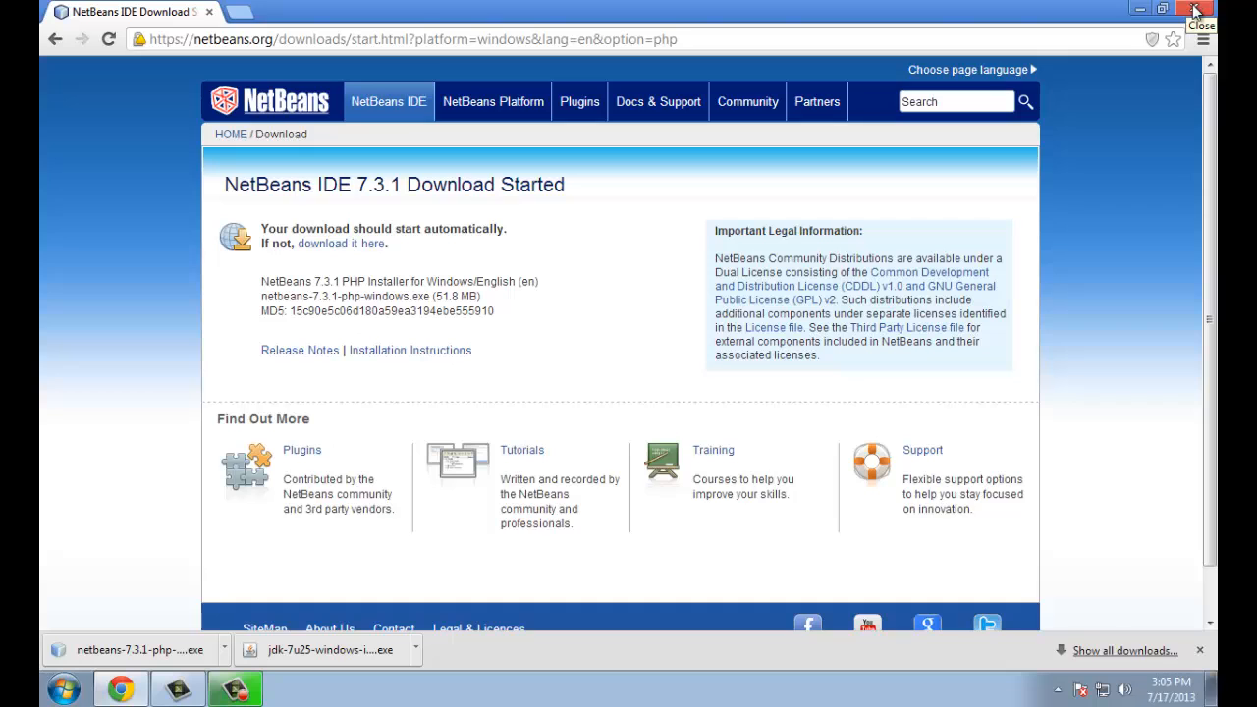
# Step: Close Chrome, browse to the Downloads folder and select jdk-7u25-windows-i586
pyautogui.click(1195, 9)
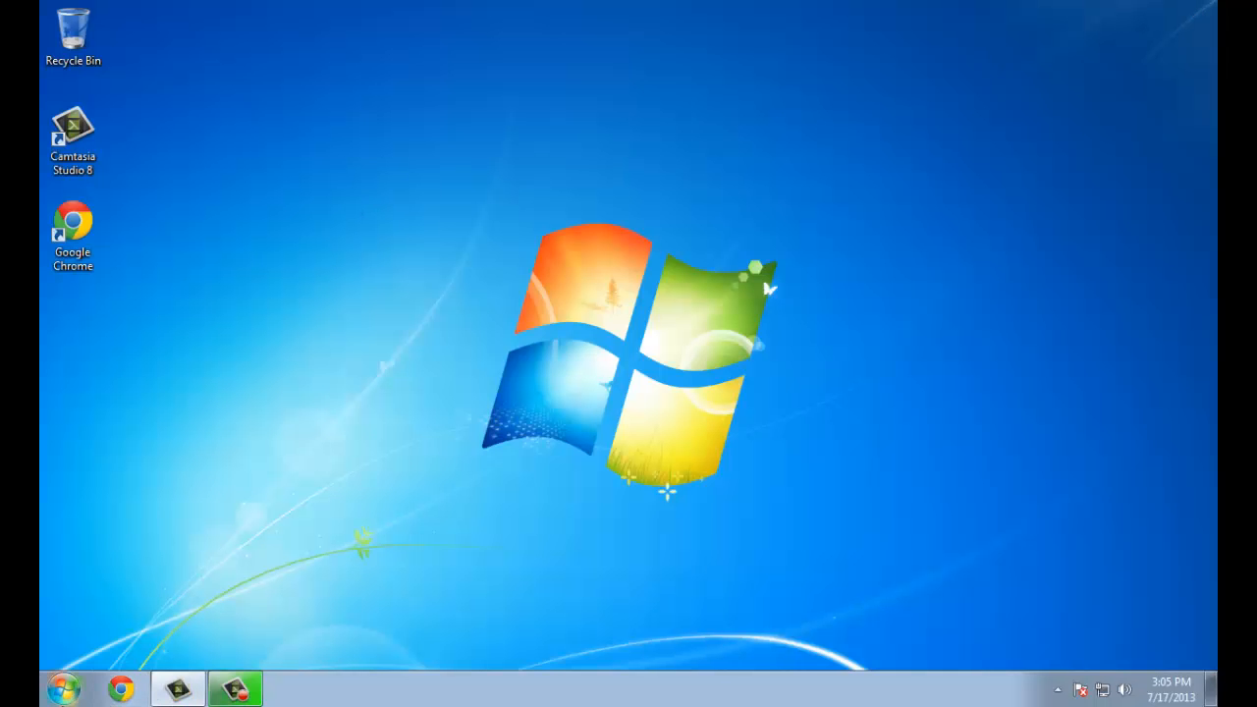
pyautogui.click(63, 686)
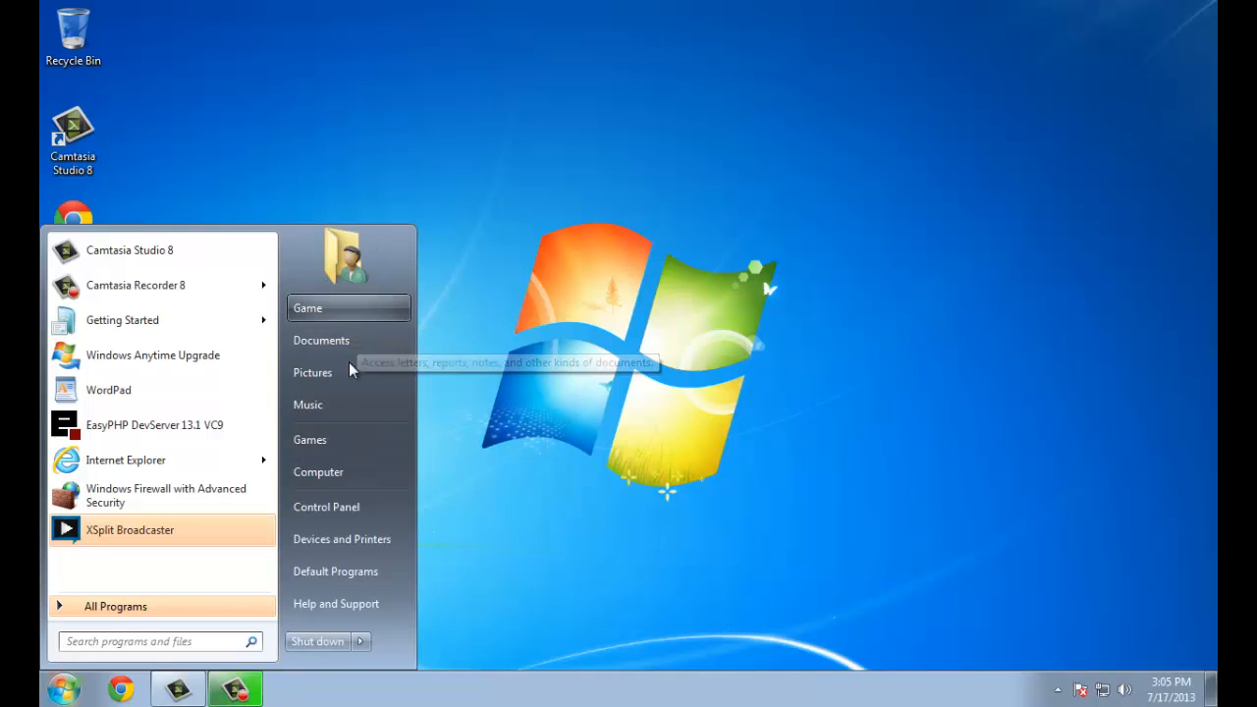
pyautogui.click(318, 471)
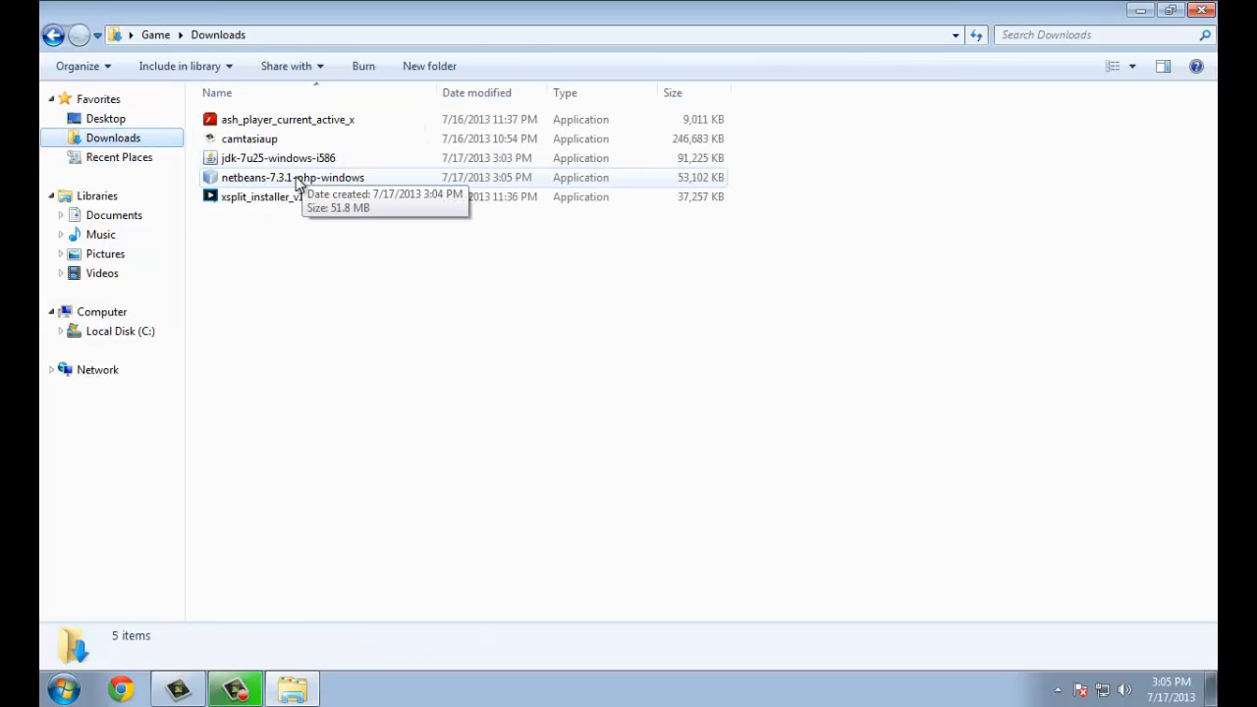
pyautogui.click(293, 177)
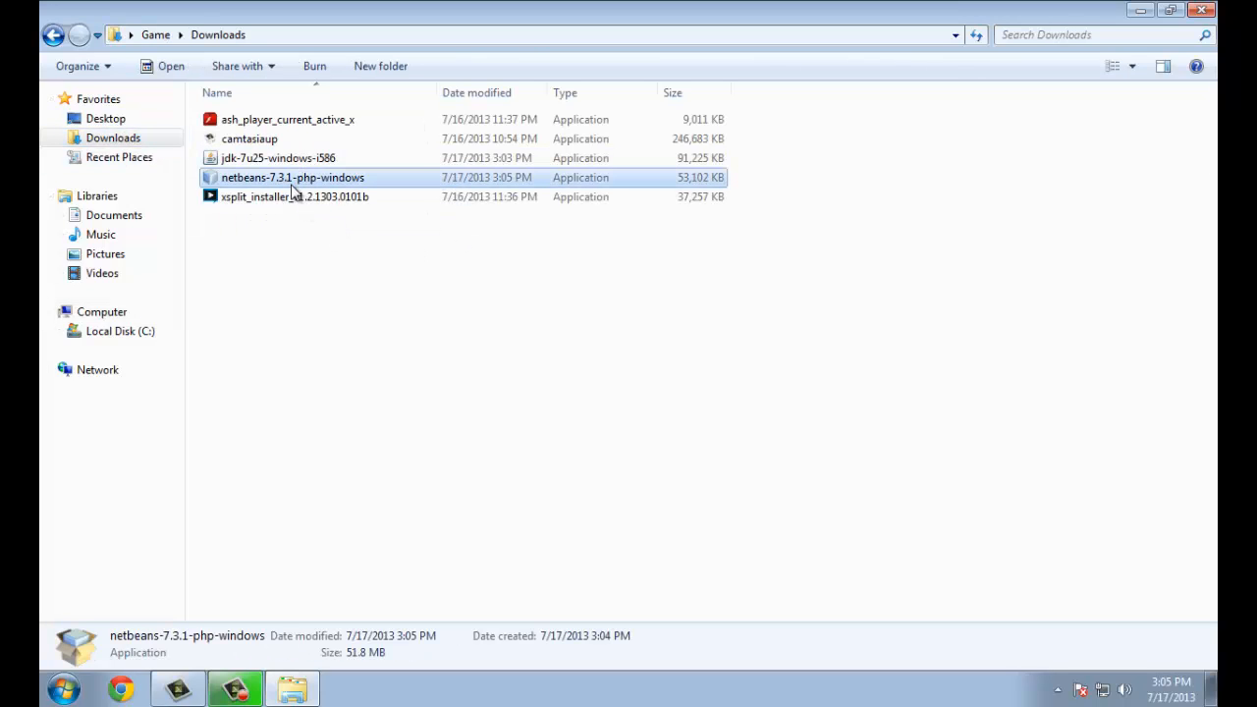
pyautogui.click(278, 157)
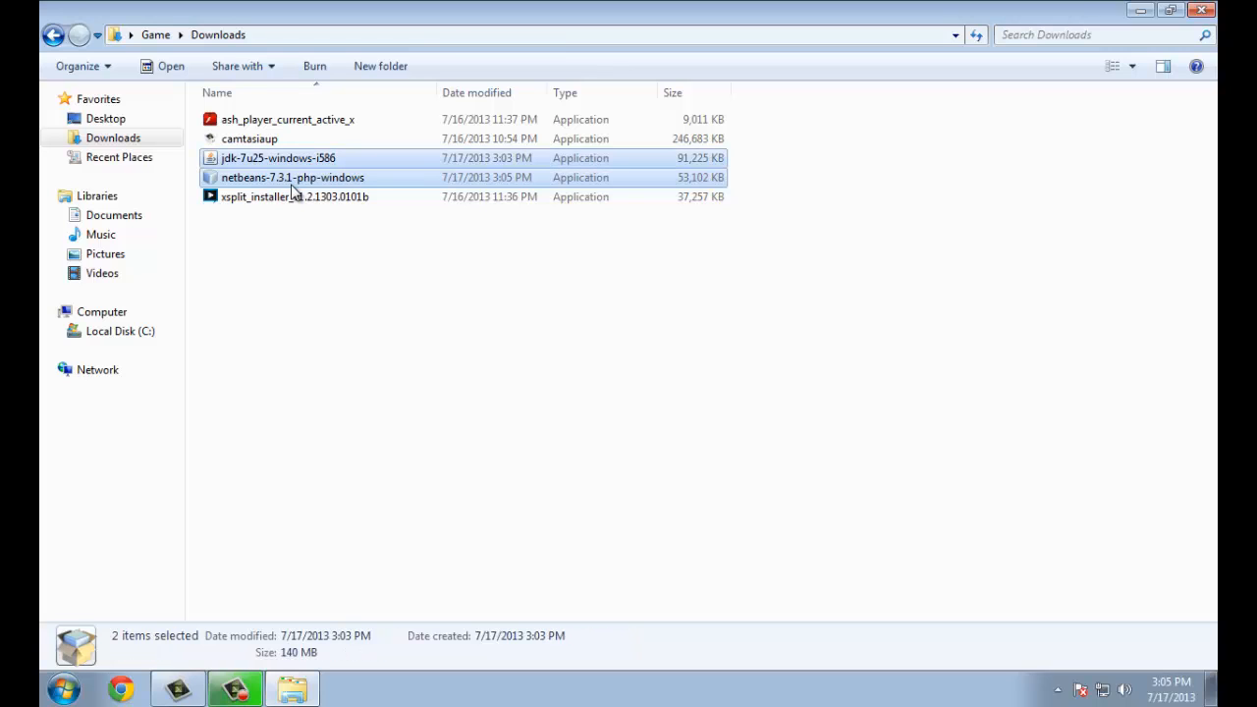
pyautogui.moveTo(495, 268)
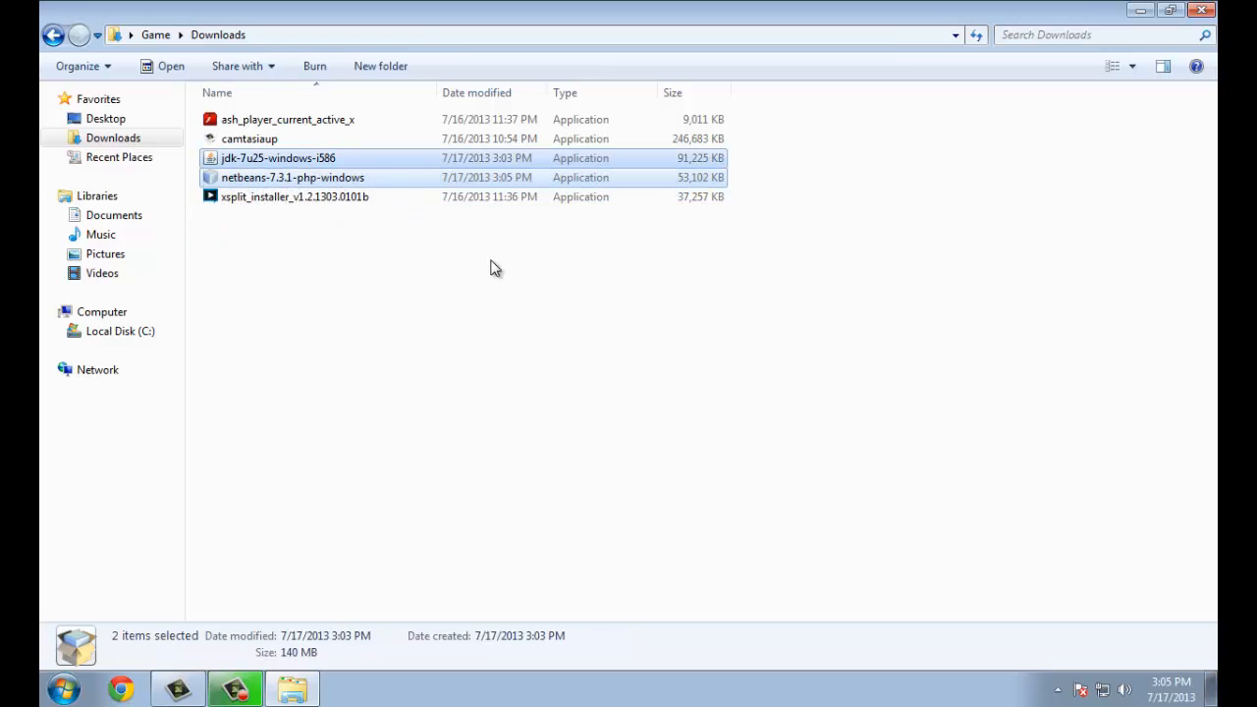
pyautogui.moveTo(506, 268)
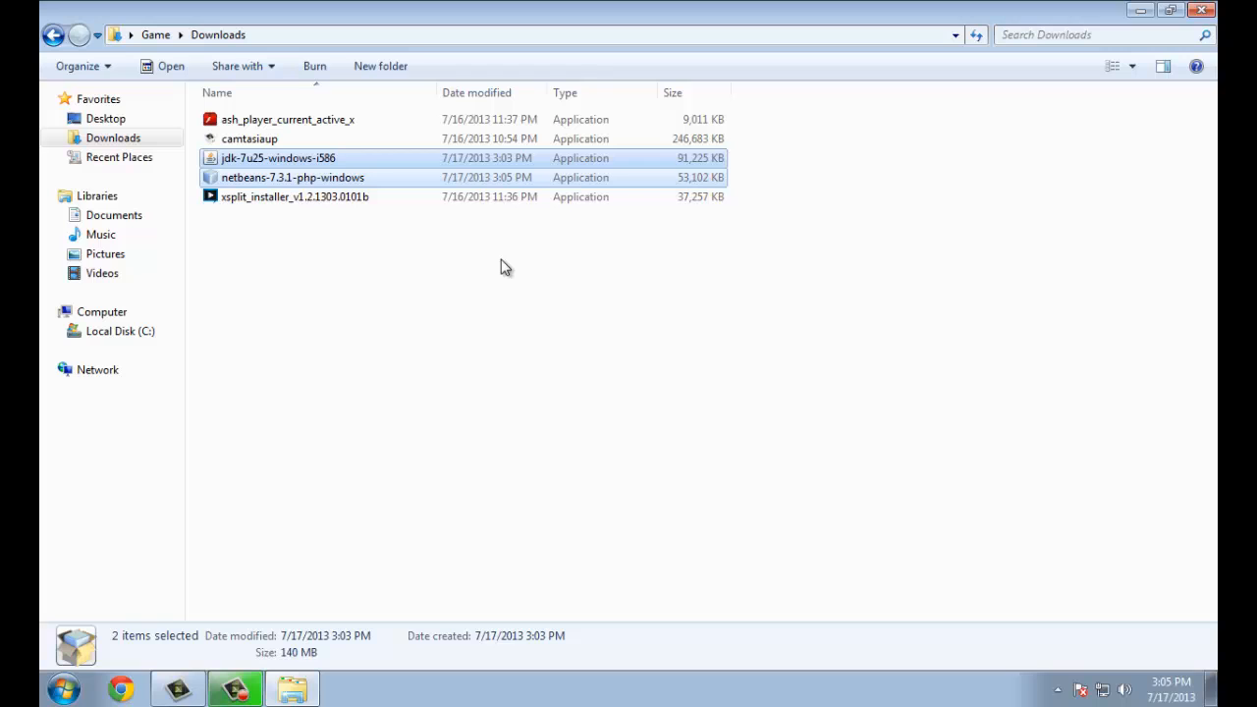
pyautogui.moveTo(416, 295)
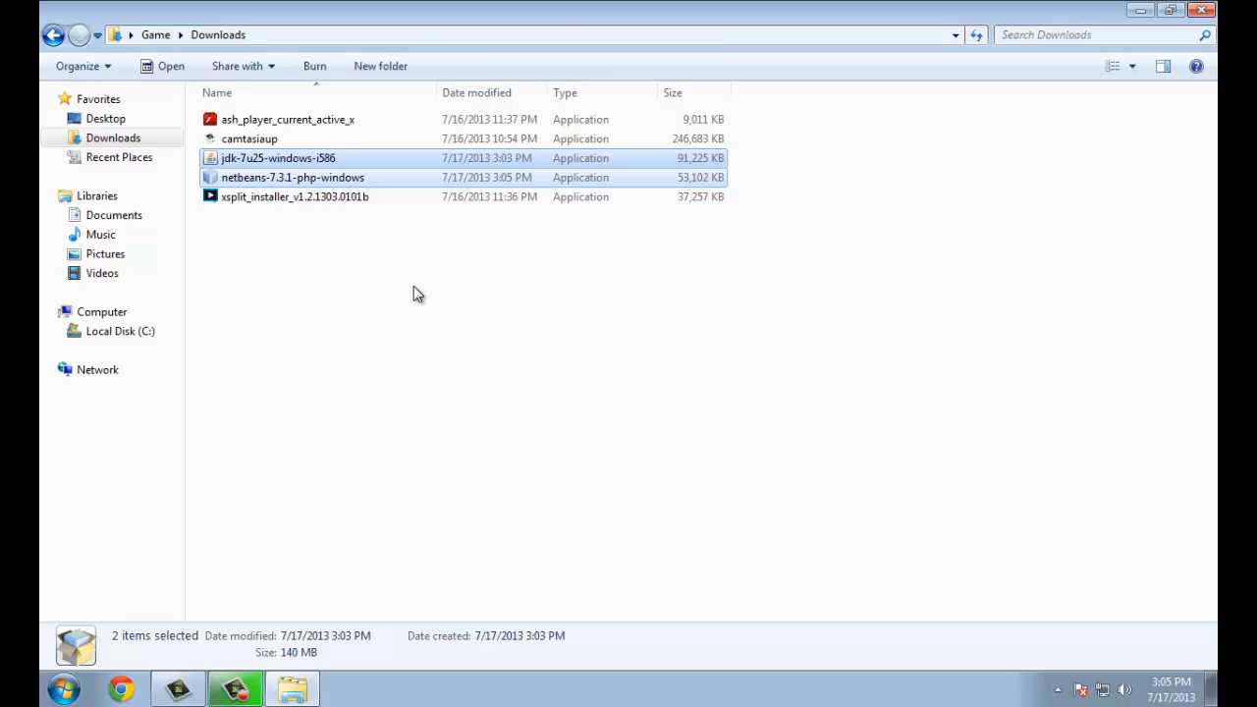
pyautogui.click(278, 158)
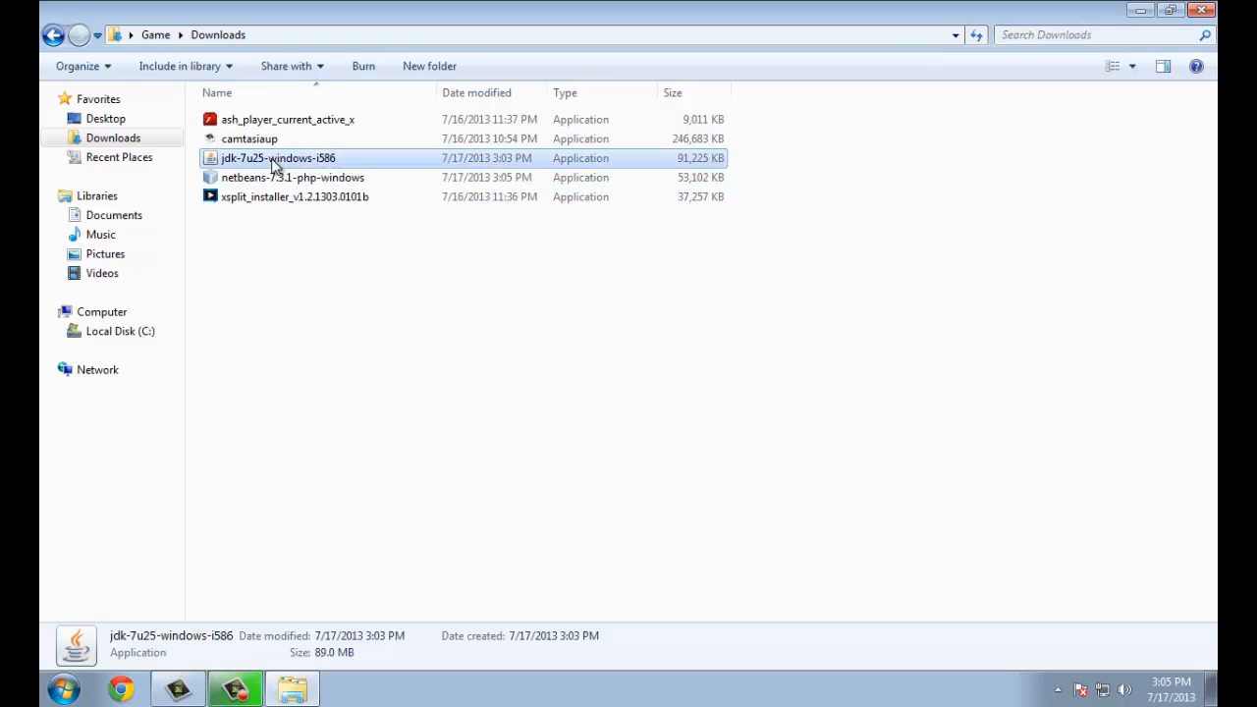
# Step: Launch the JDK 7u25 installer, allow it to run, and pass the welcome page
pyautogui.doubleClick(278, 158)
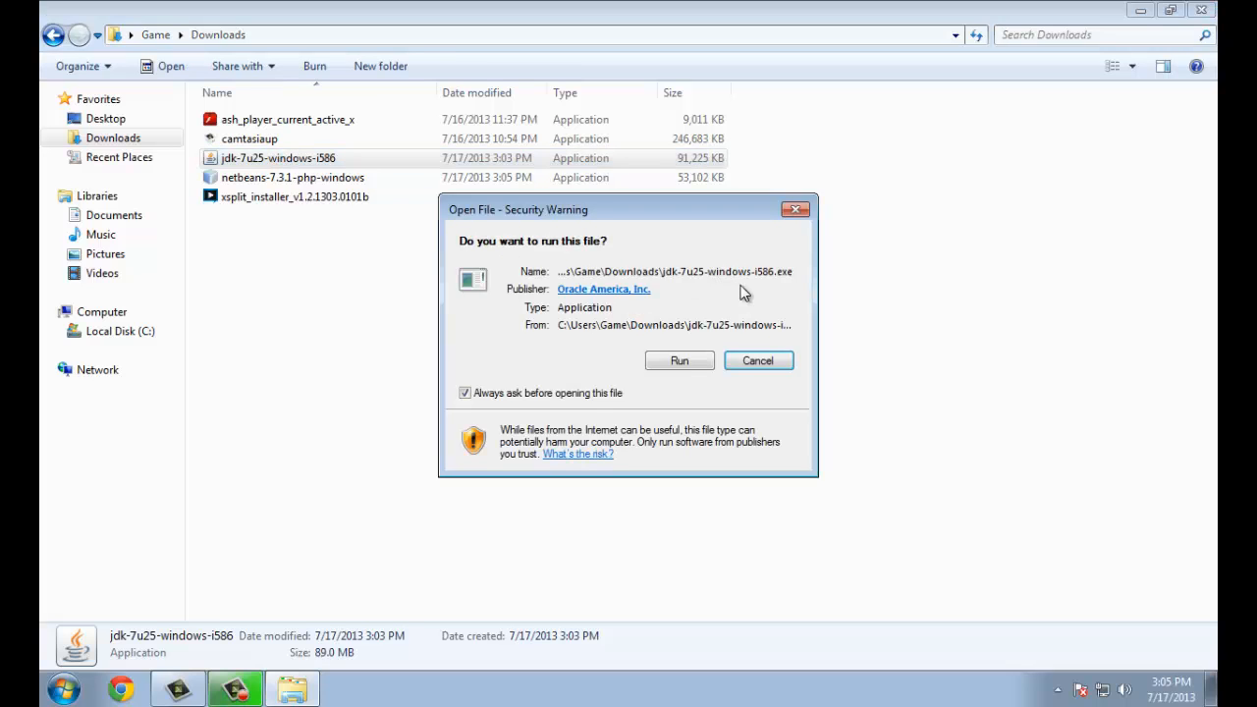
pyautogui.moveTo(680, 361)
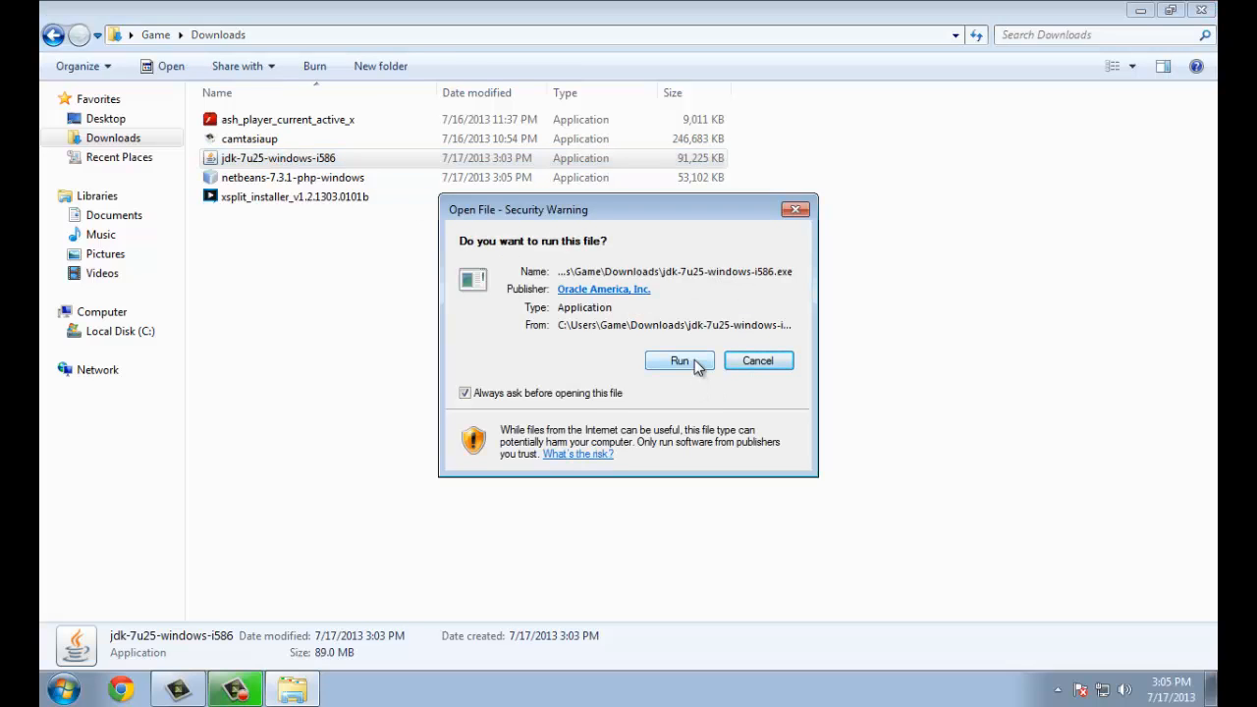
pyautogui.click(679, 360)
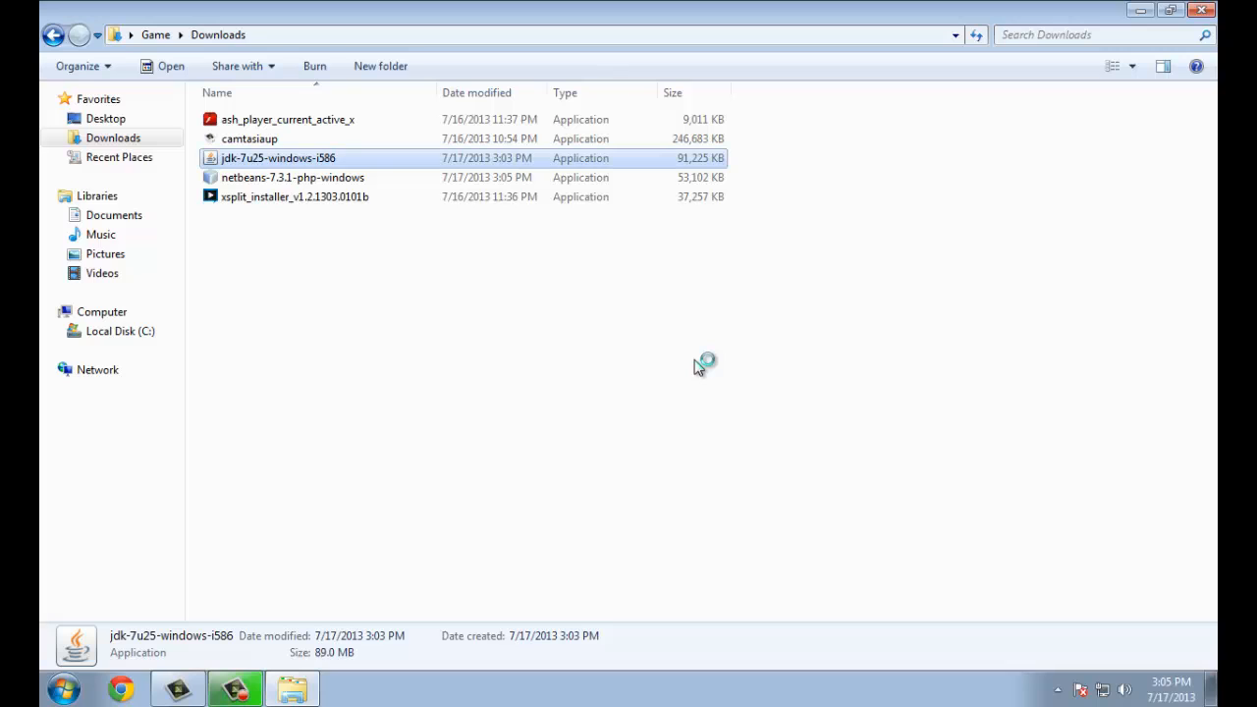
pyautogui.doubleClick(278, 158)
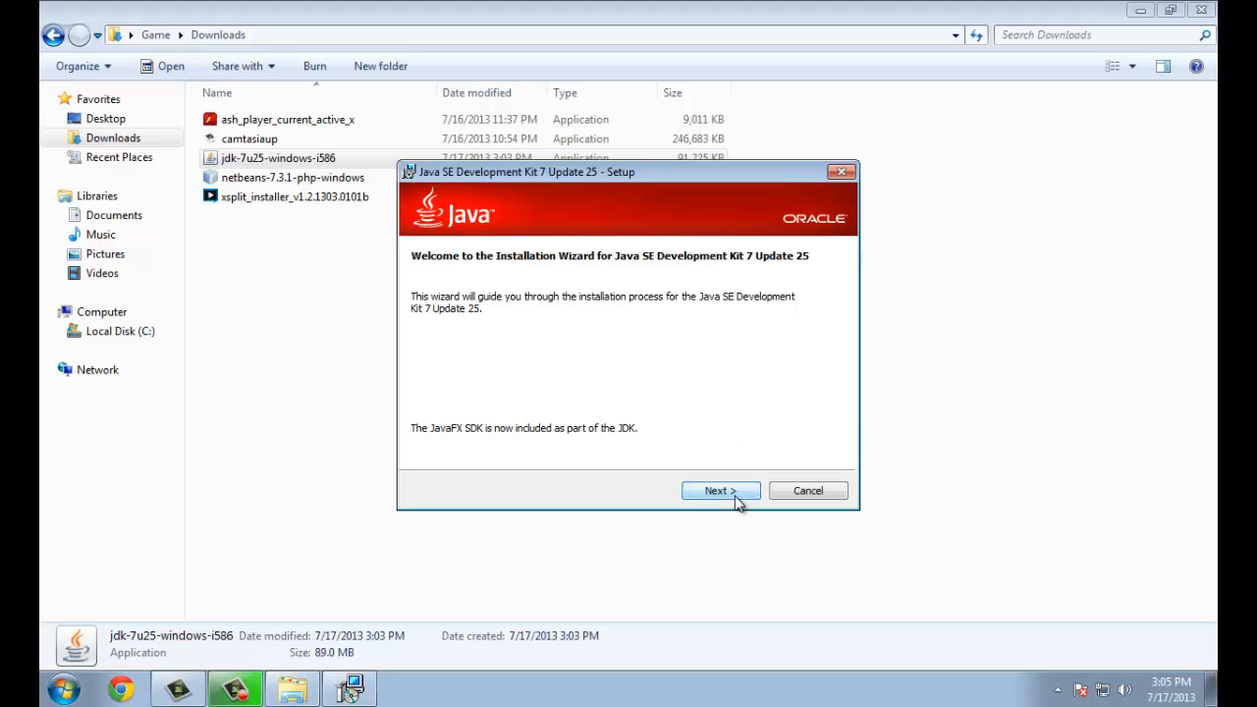
pyautogui.click(720, 490)
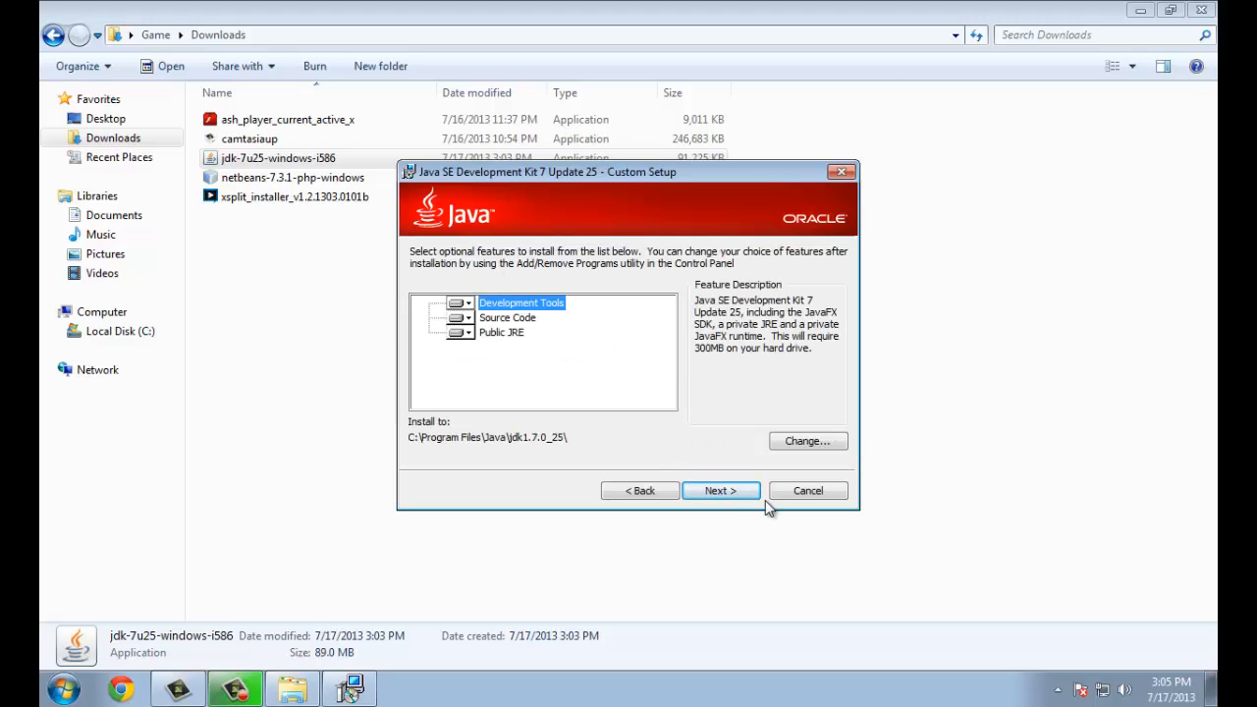
# Step: Keep the default JDK features and install until the JRE destination page appears
pyautogui.click(719, 490)
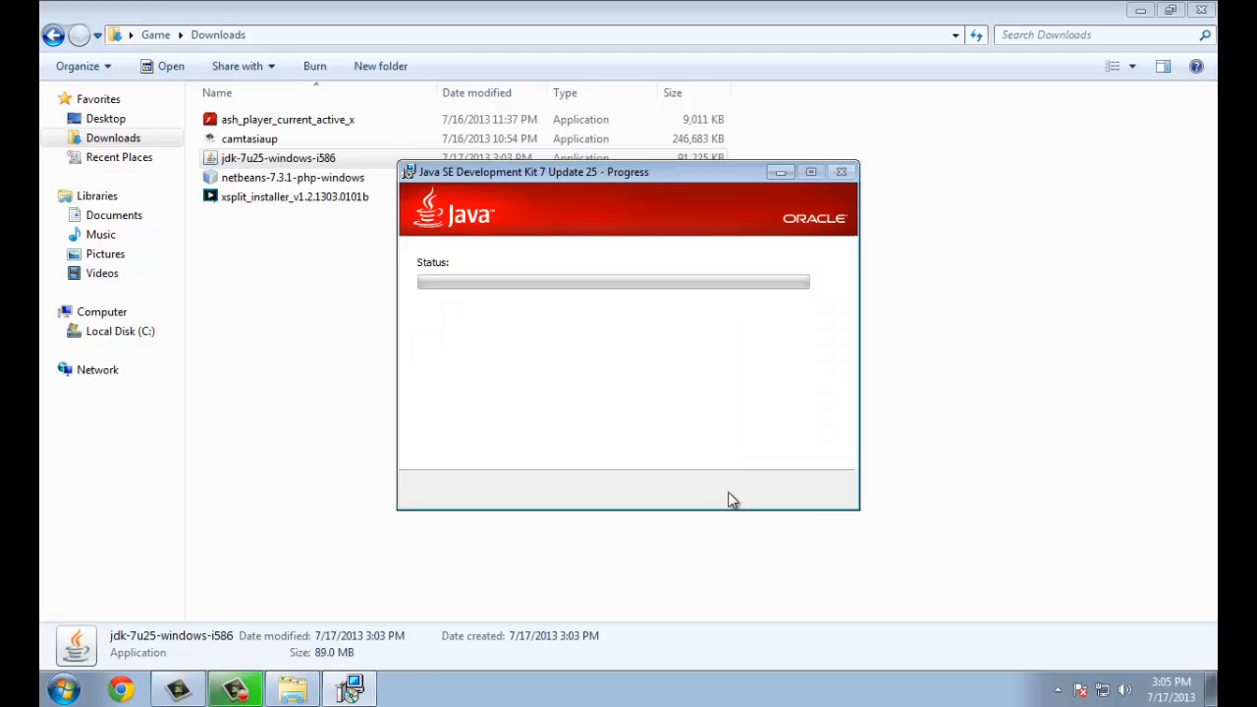
pyautogui.moveTo(579, 334)
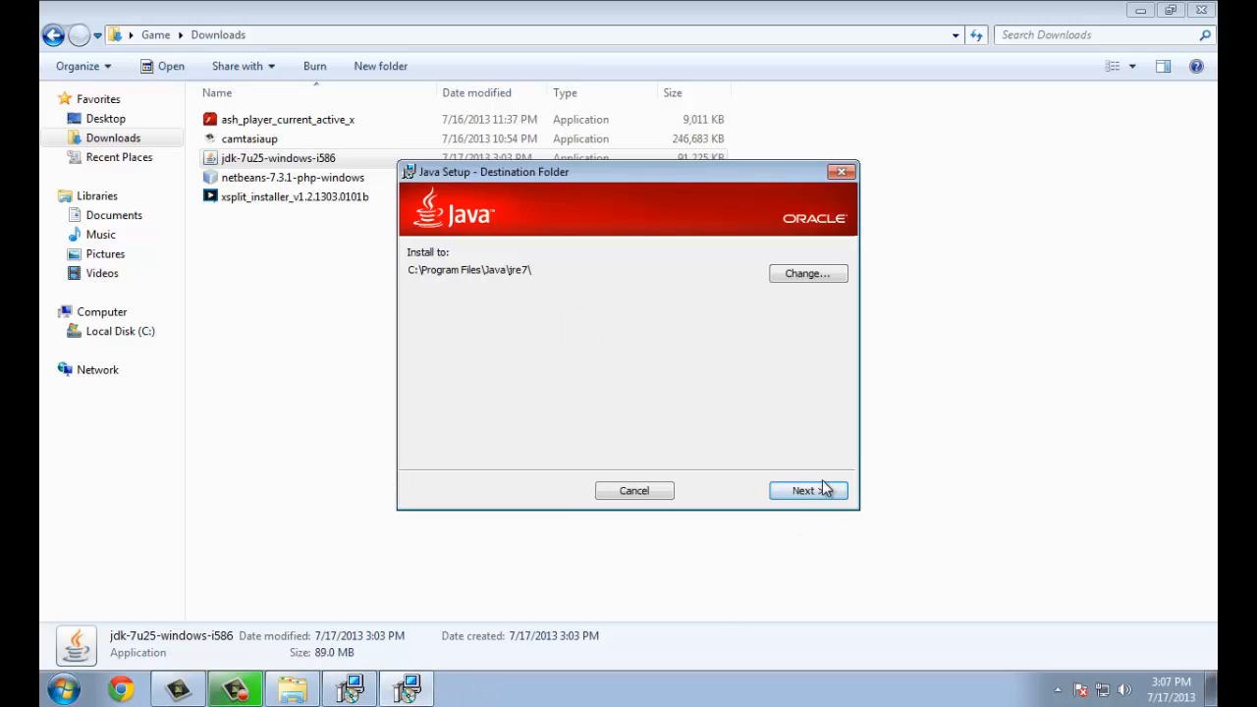
# Step: Accept the default JRE folder C:\Program Files\Java\jre7\ and close the finished installer
pyautogui.click(801, 490)
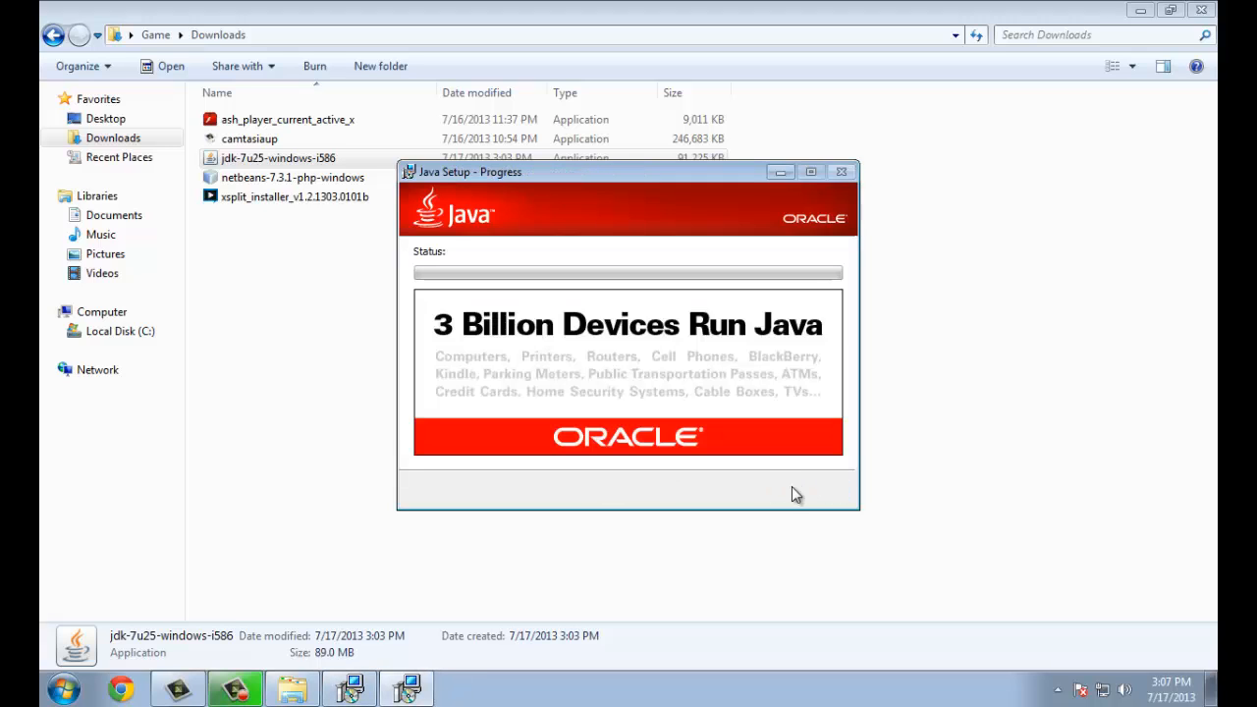
pyautogui.moveTo(727, 370)
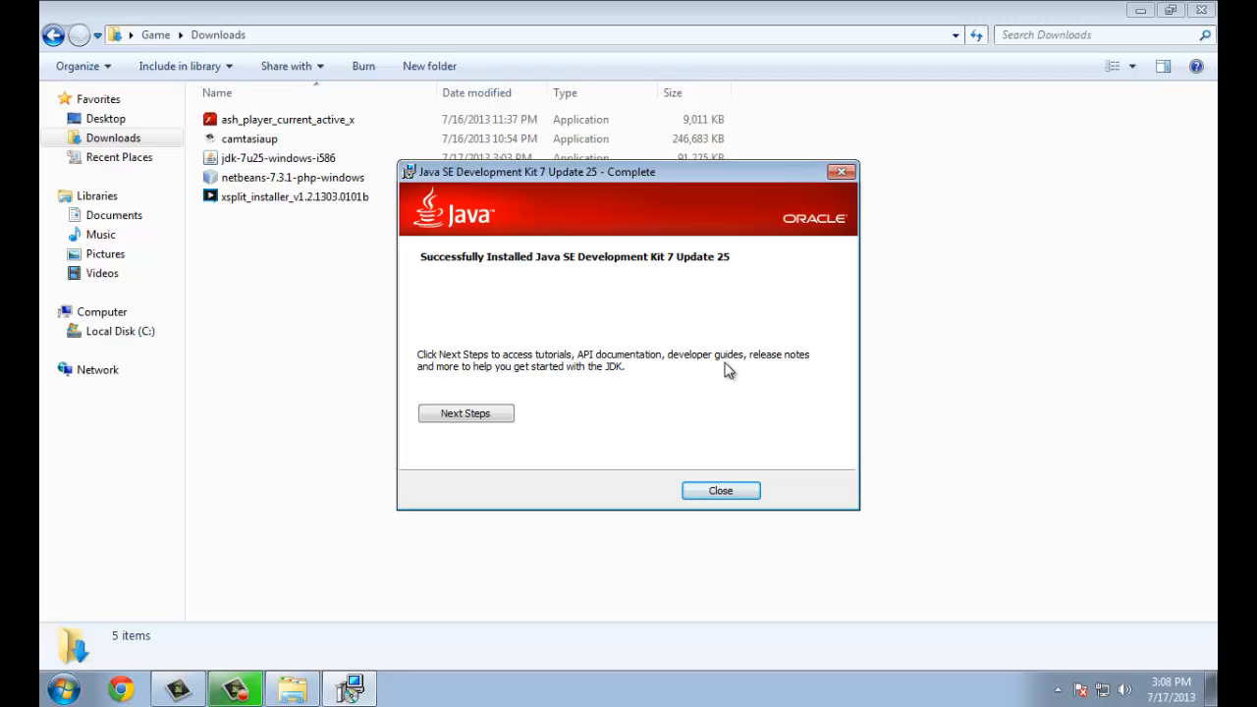
pyautogui.click(720, 490)
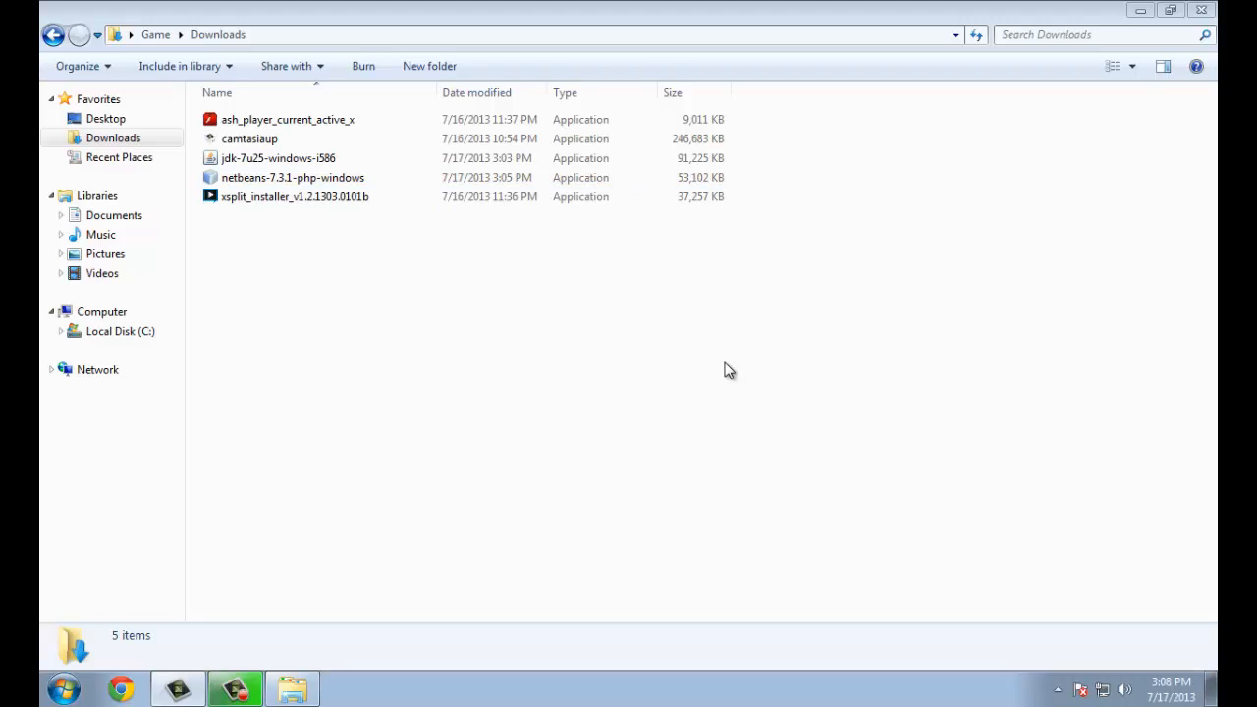
# Step: Launch the netbeans-7.3.1-php-windows installer from Downloads, allowing it past the security warning
pyautogui.click(292, 177)
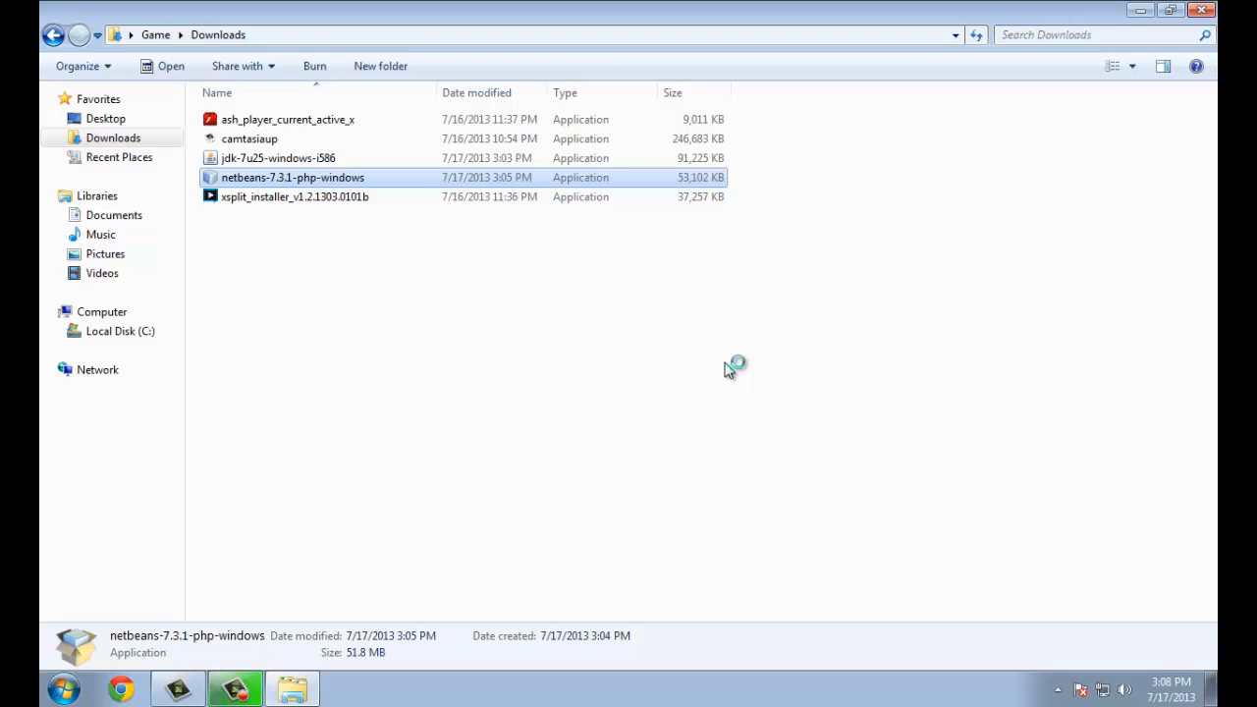
pyautogui.doubleClick(292, 177)
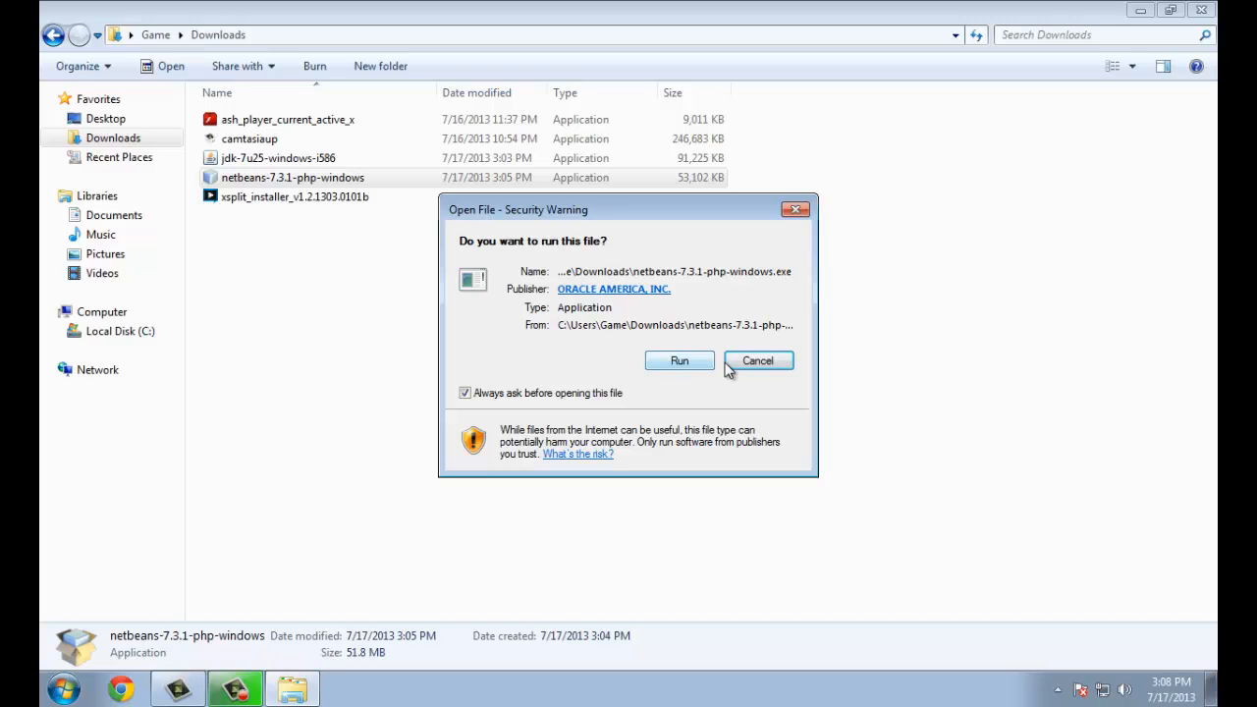
pyautogui.click(679, 361)
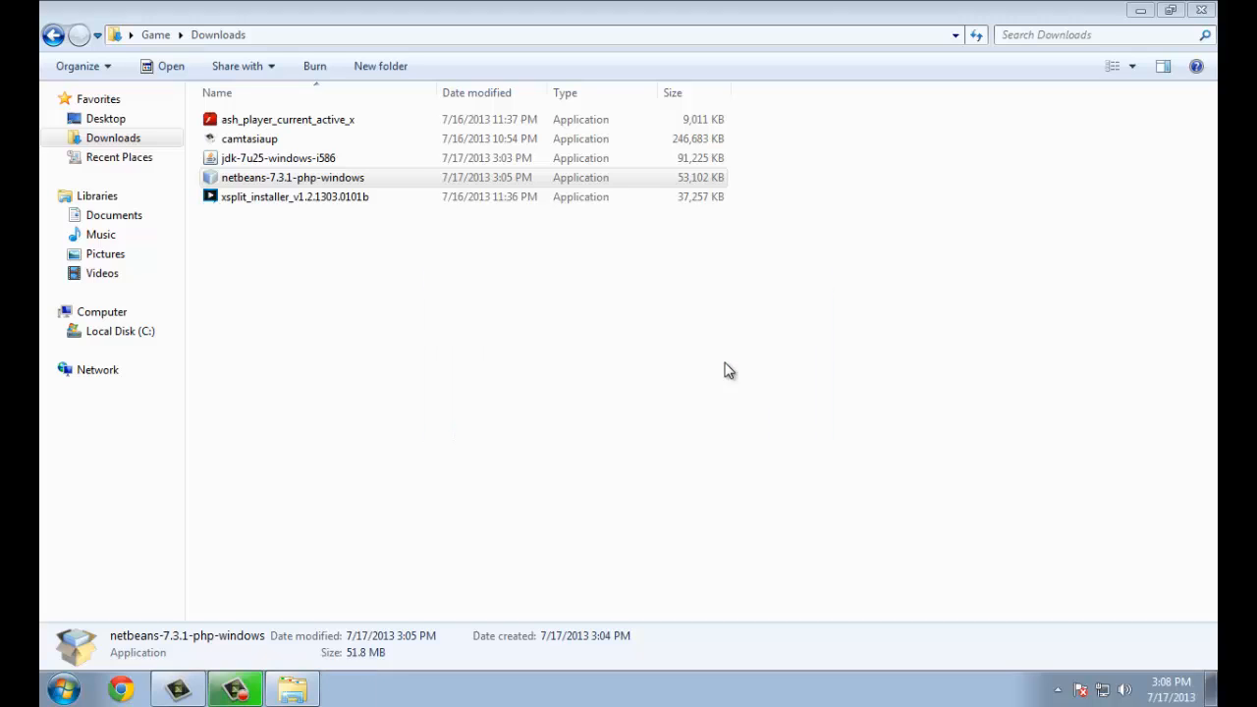
pyautogui.doubleClick(291, 176)
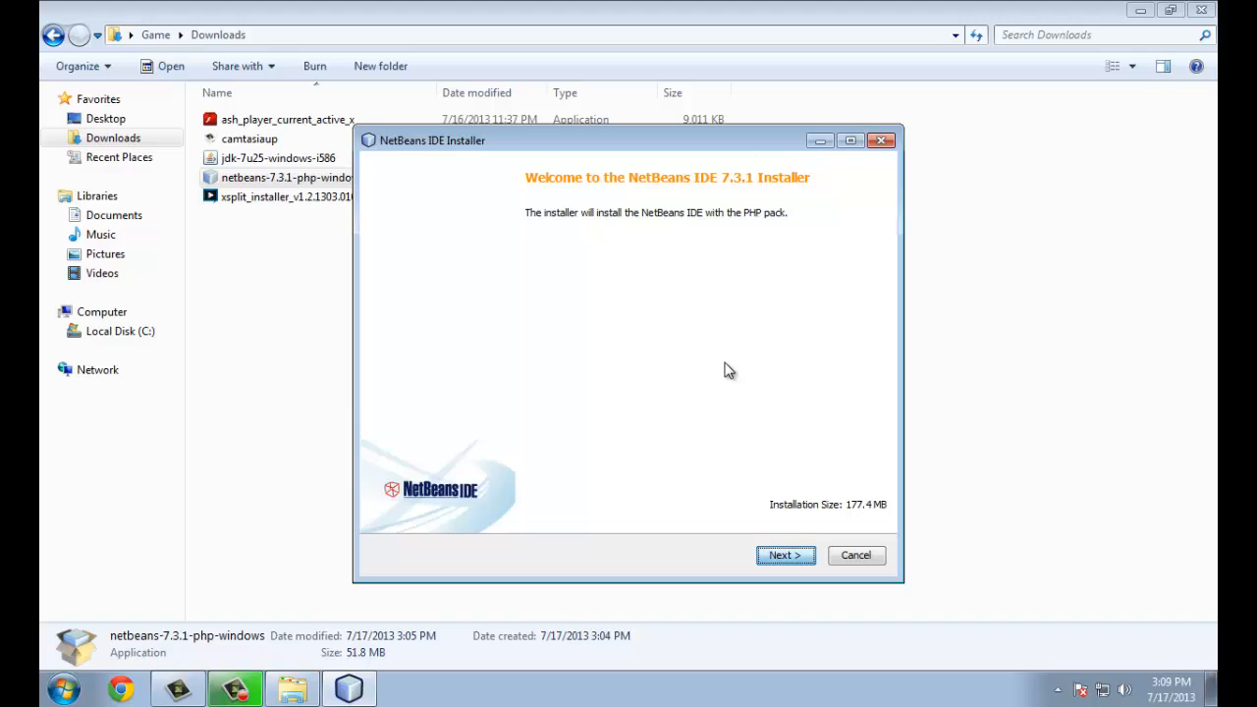
# Step: Accept the license, keep default folders, and install NetBeans to C:\Program Files\NetBeans 7.3.1
pyautogui.click(784, 555)
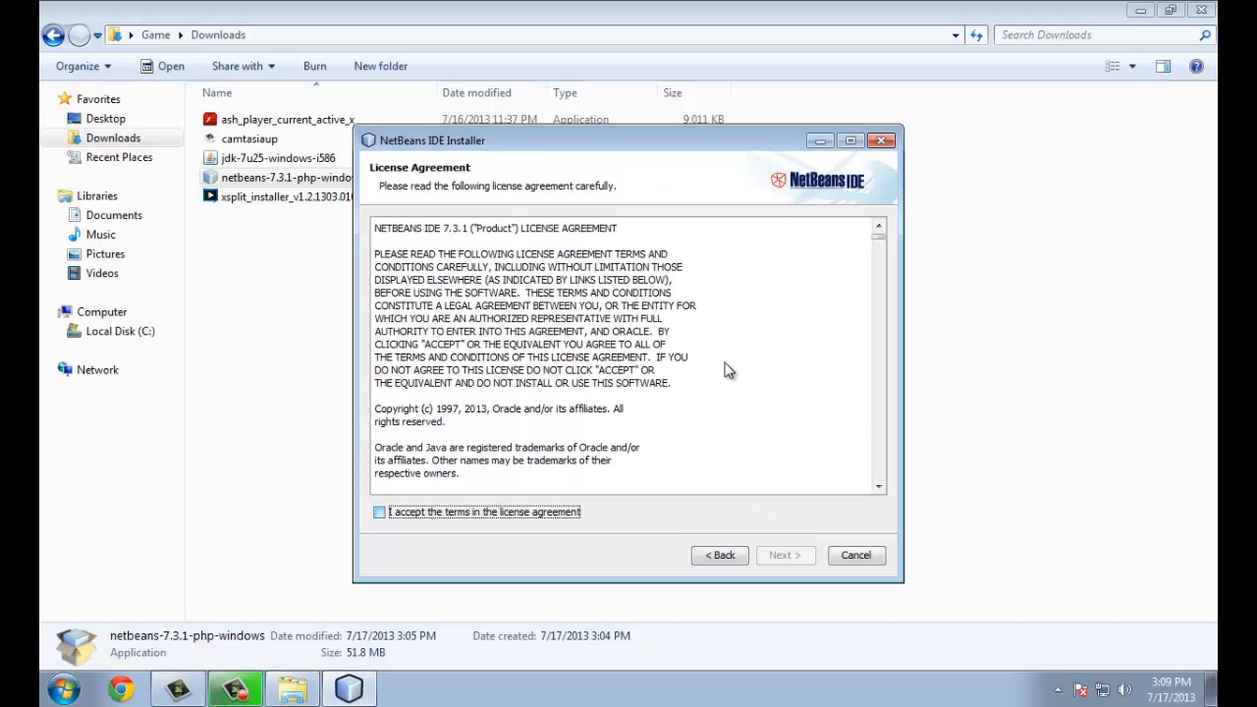
pyautogui.click(785, 555)
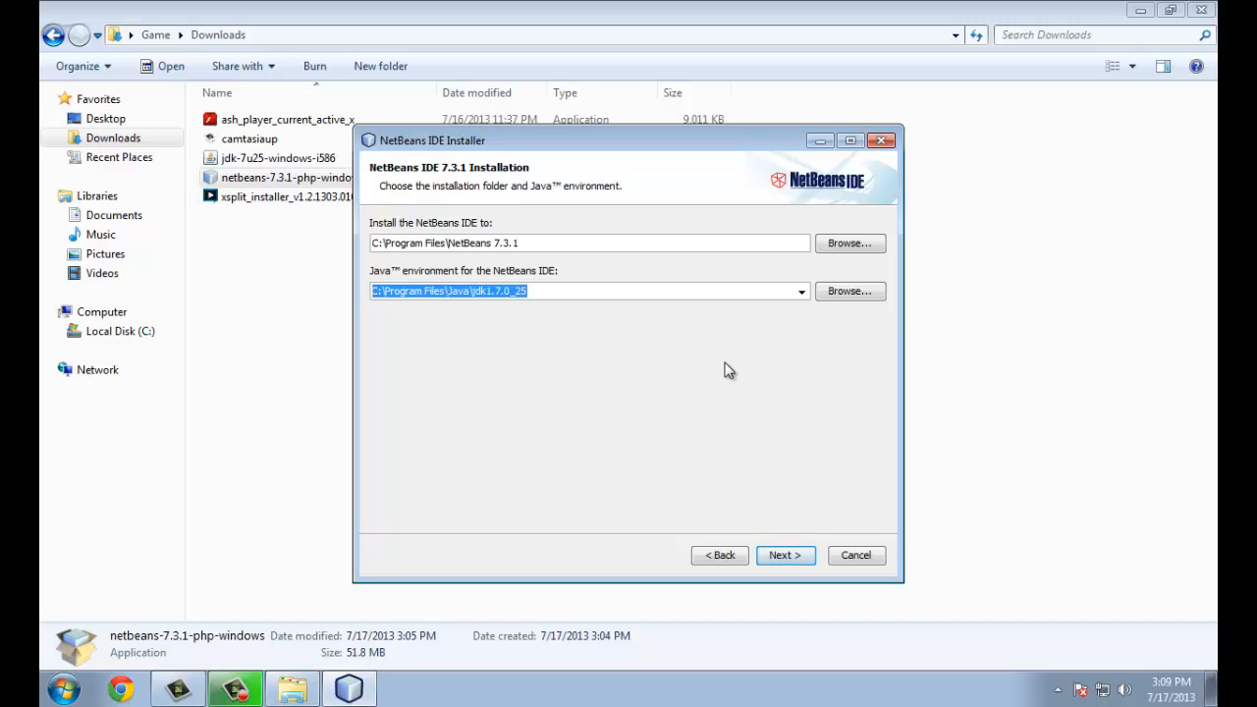
pyautogui.click(784, 555)
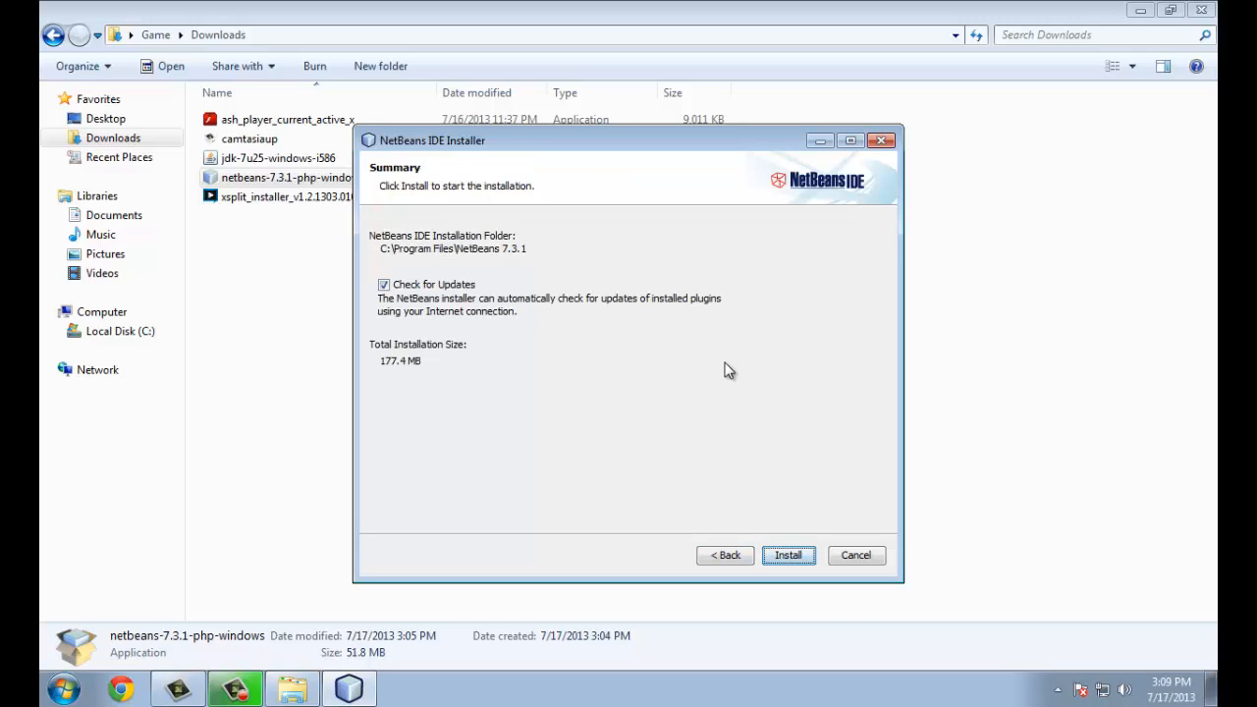
pyautogui.click(787, 554)
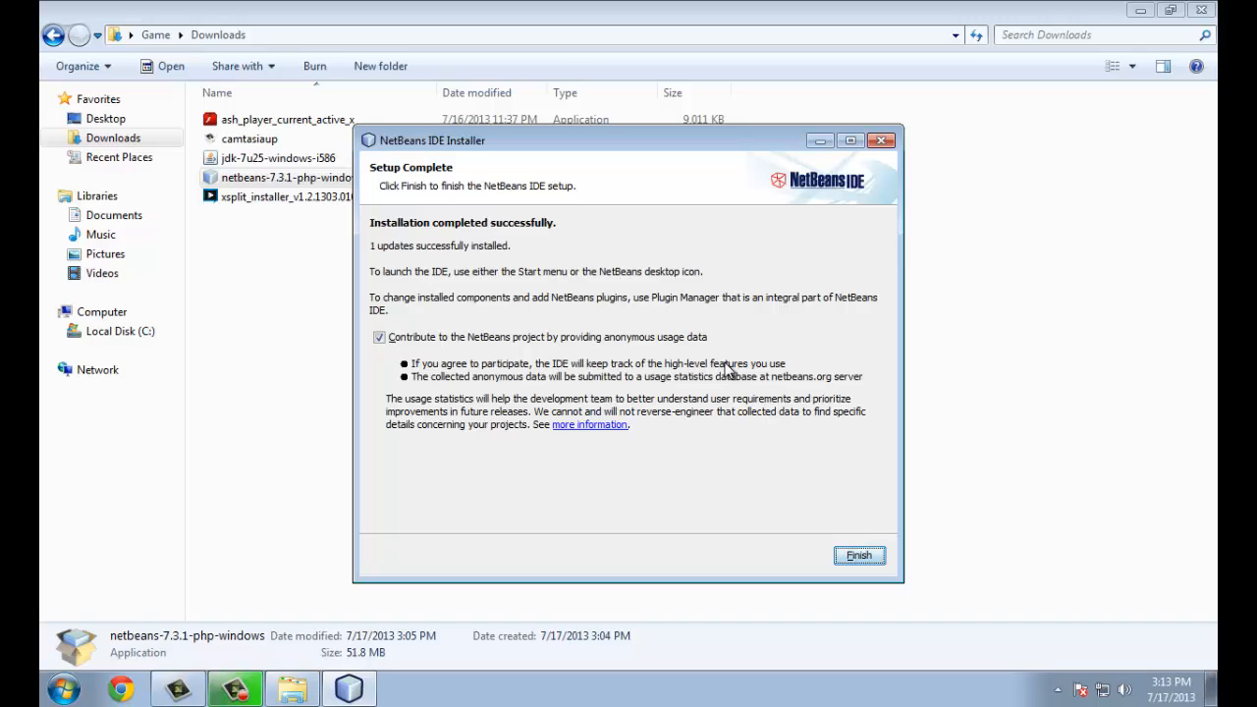
# Step: Close the installer with Finish and confirm NetBeans IDE 7.3.1 appears in the Start menu
pyautogui.click(857, 555)
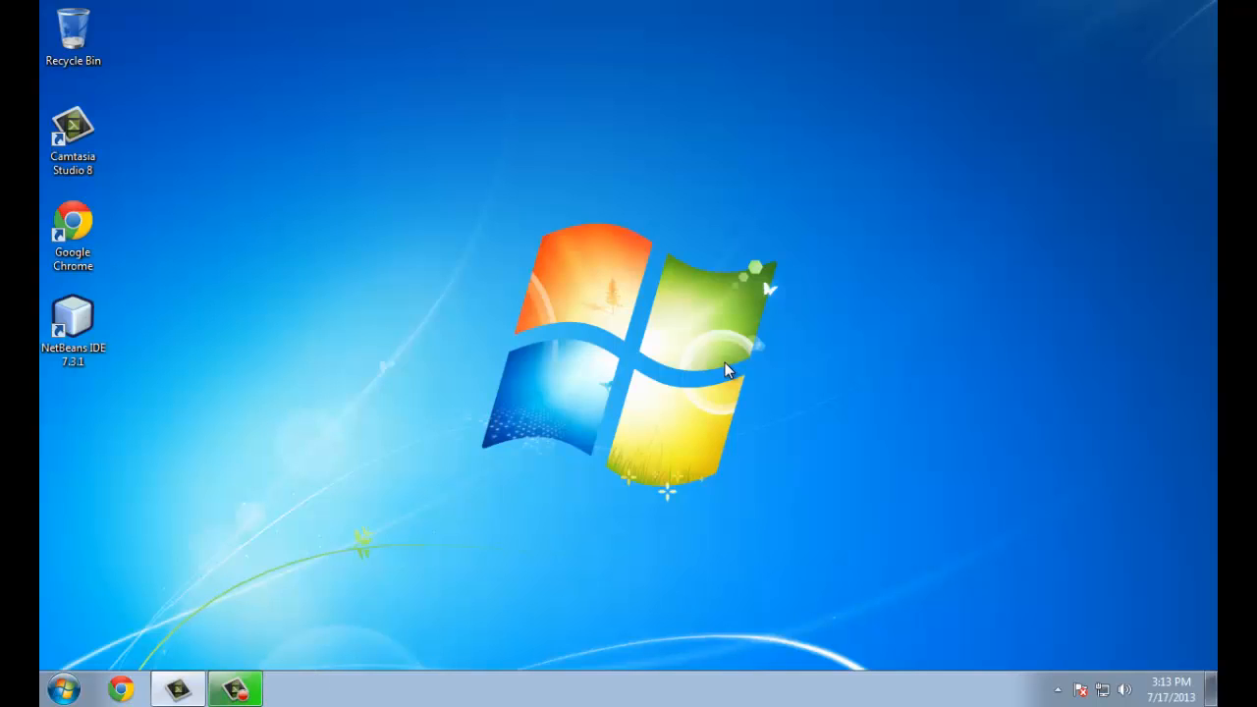
pyautogui.click(61, 687)
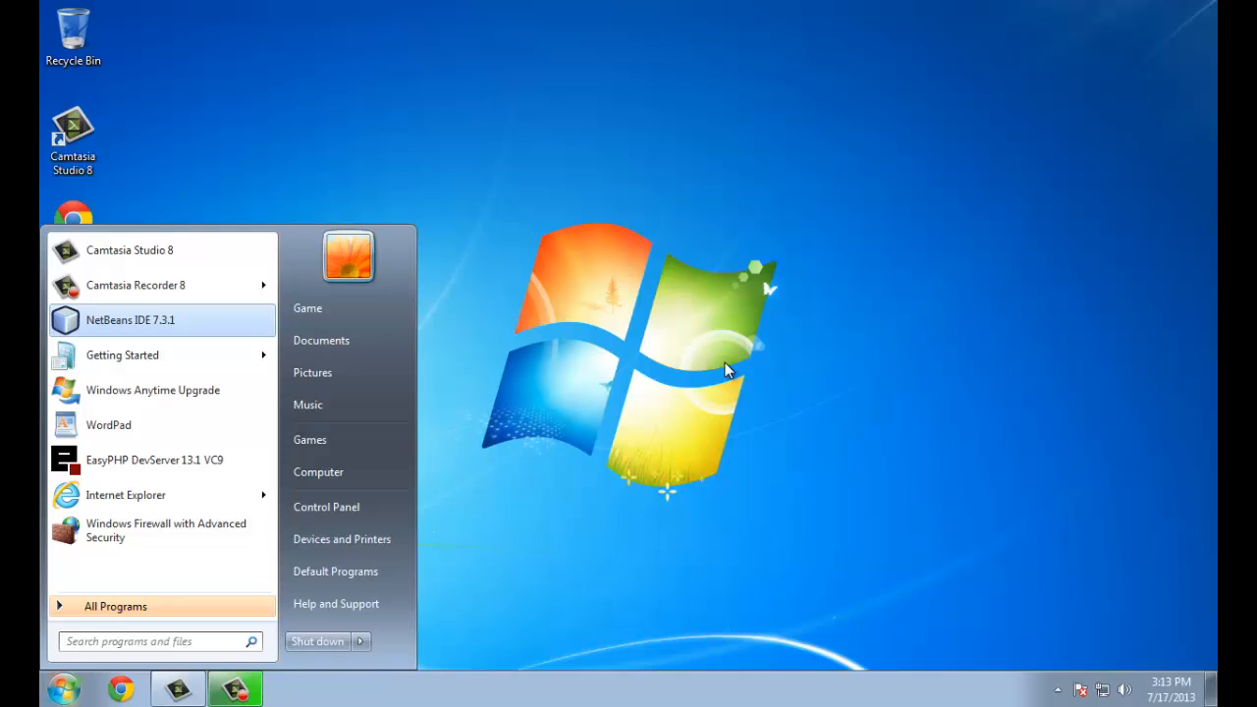
pyautogui.moveTo(726, 371)
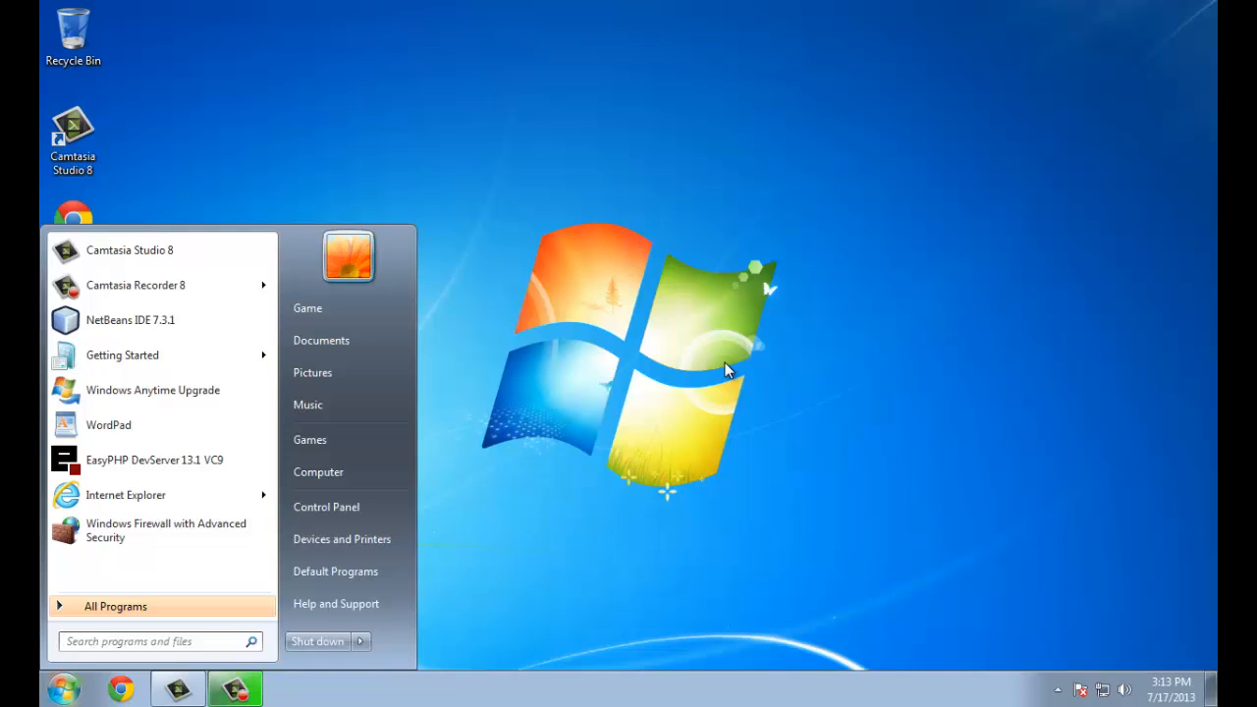